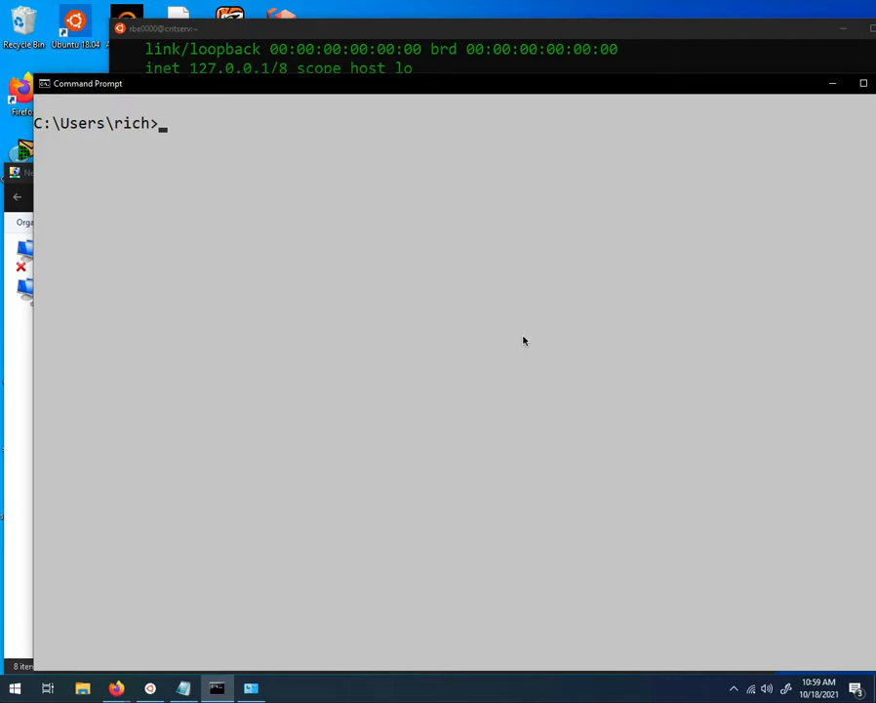
Run nslookup cntserv.hacc.edu locally, getting public address 199.254.212.111 from OpenDNS
left_click(519, 336)
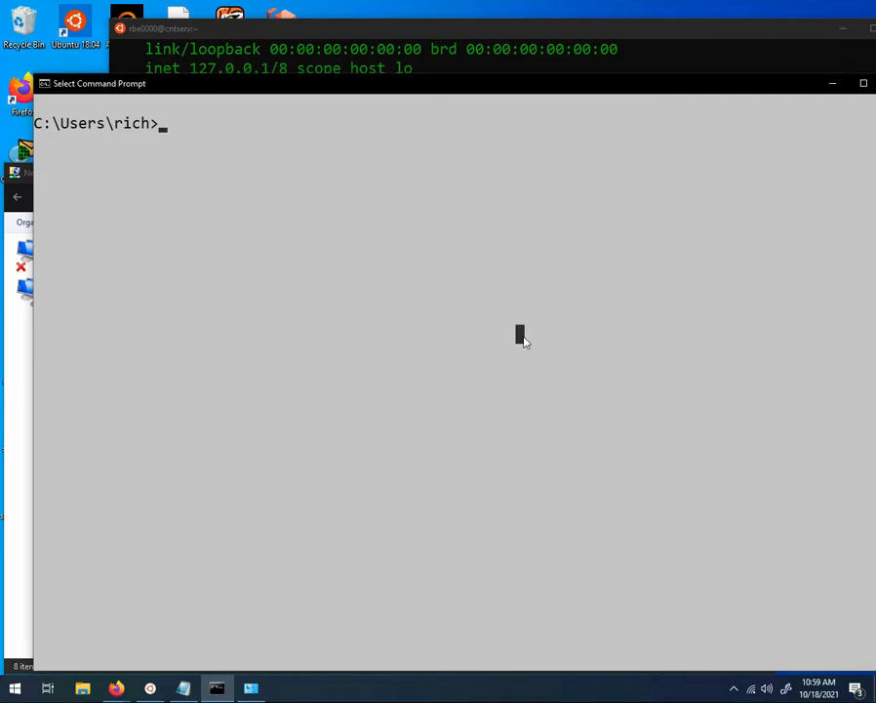
type("ssh -l rbe0000 cntserv.hacc.edu")
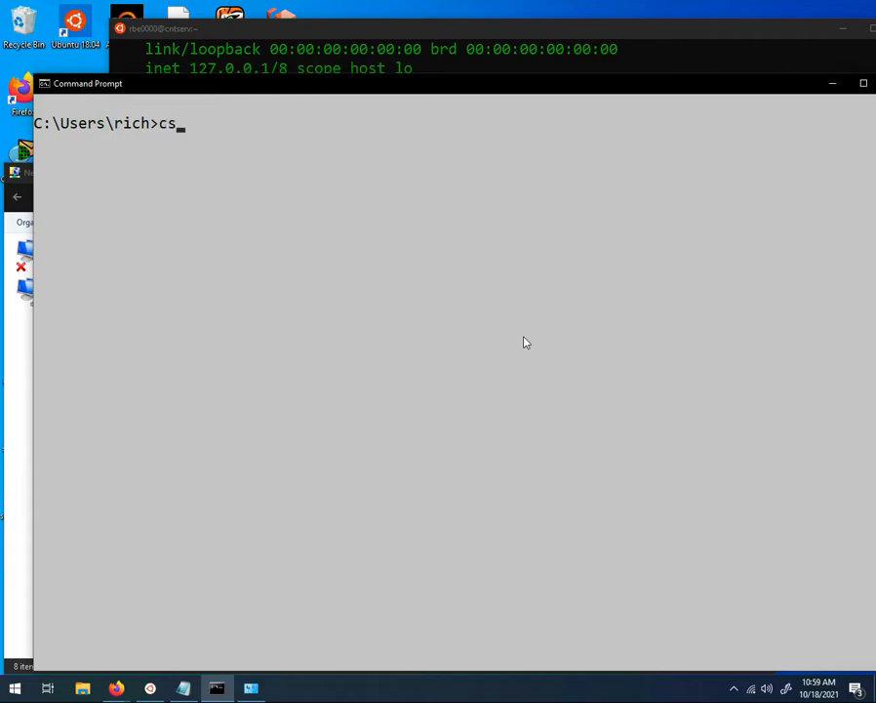
type("l")
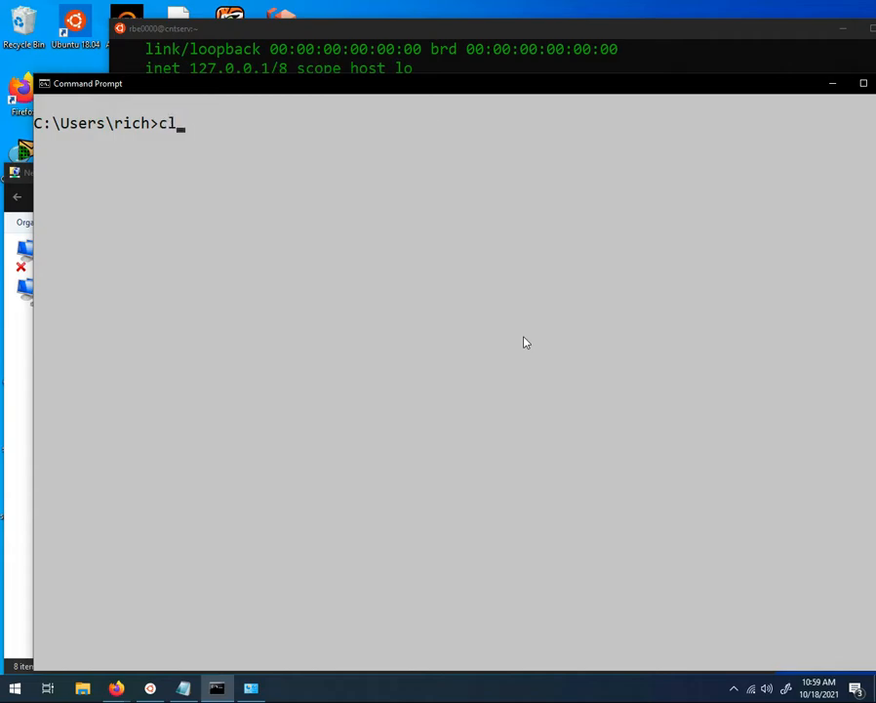
type("nsloo")
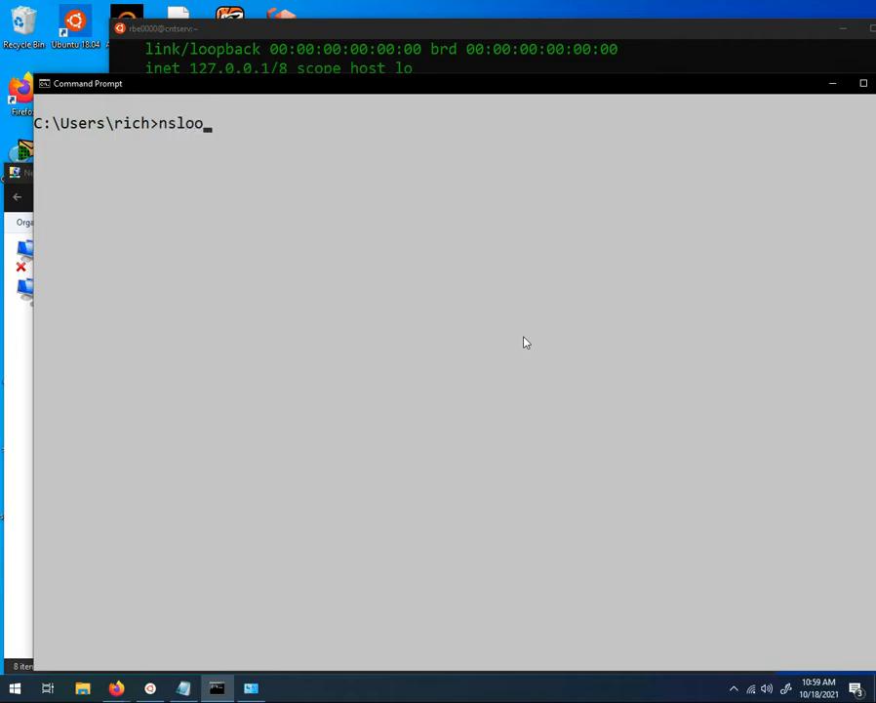
type("kup cntse")
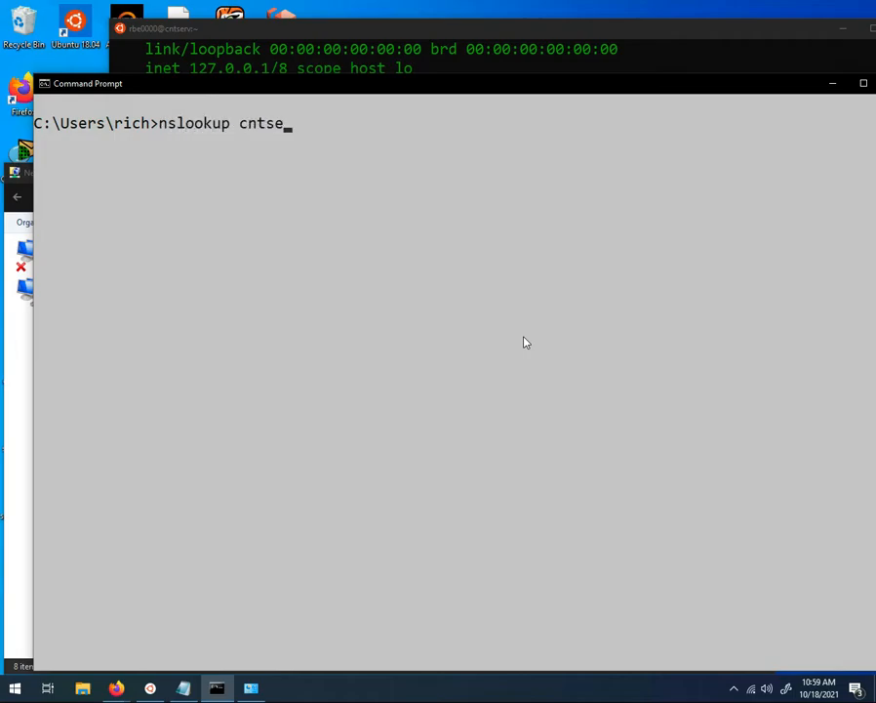
type("rv.hacc.e")
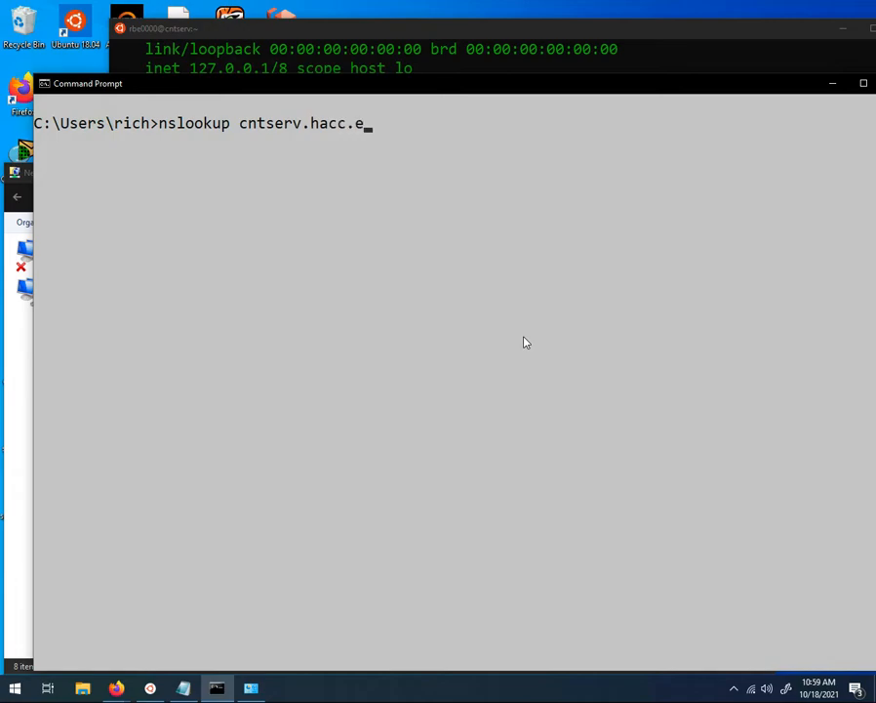
key("Return")
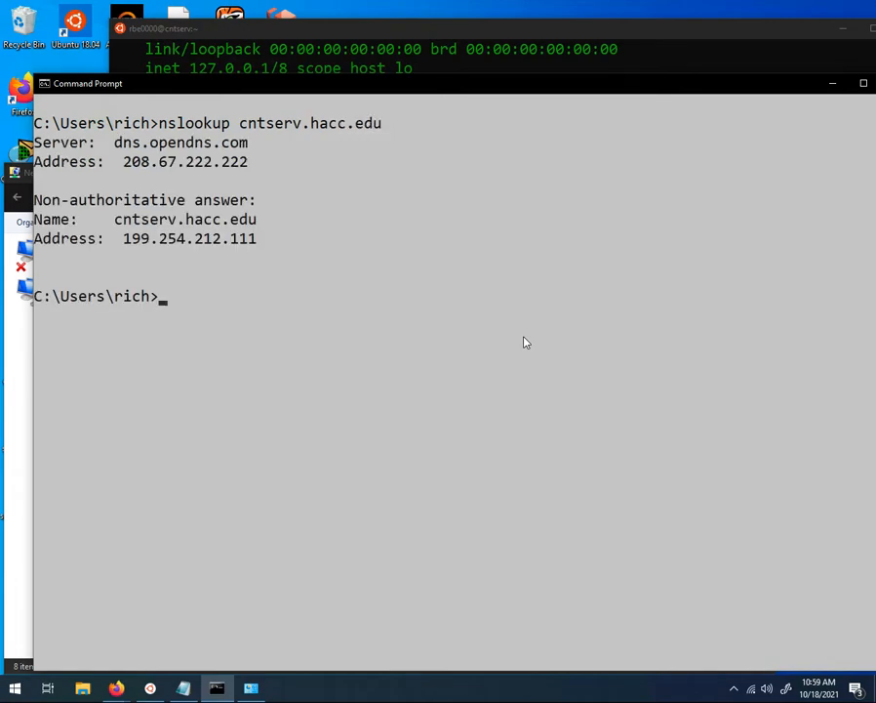
mouse_move(479, 314)
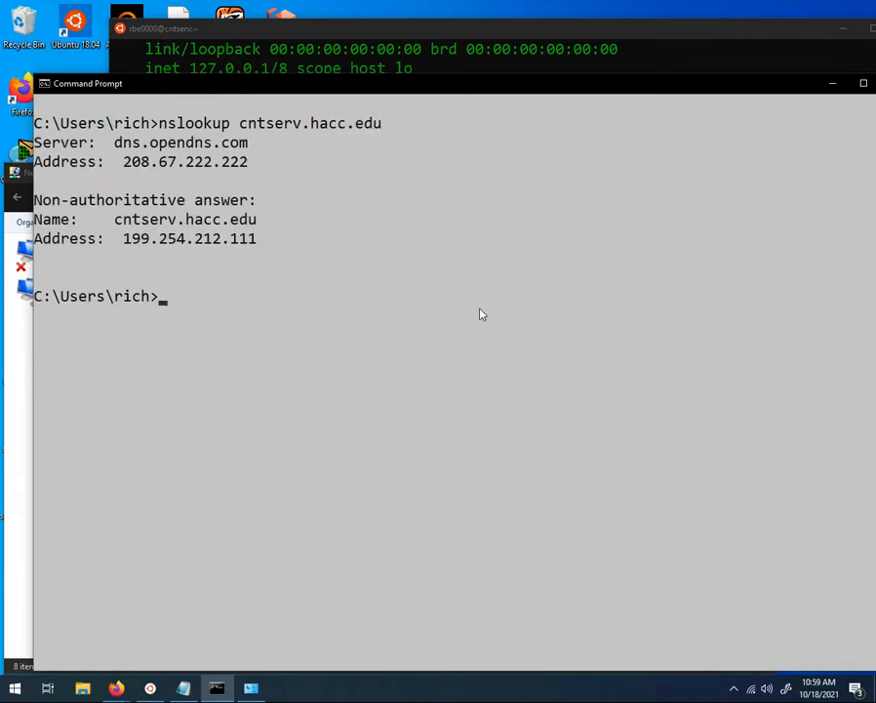
mouse_move(121, 244)
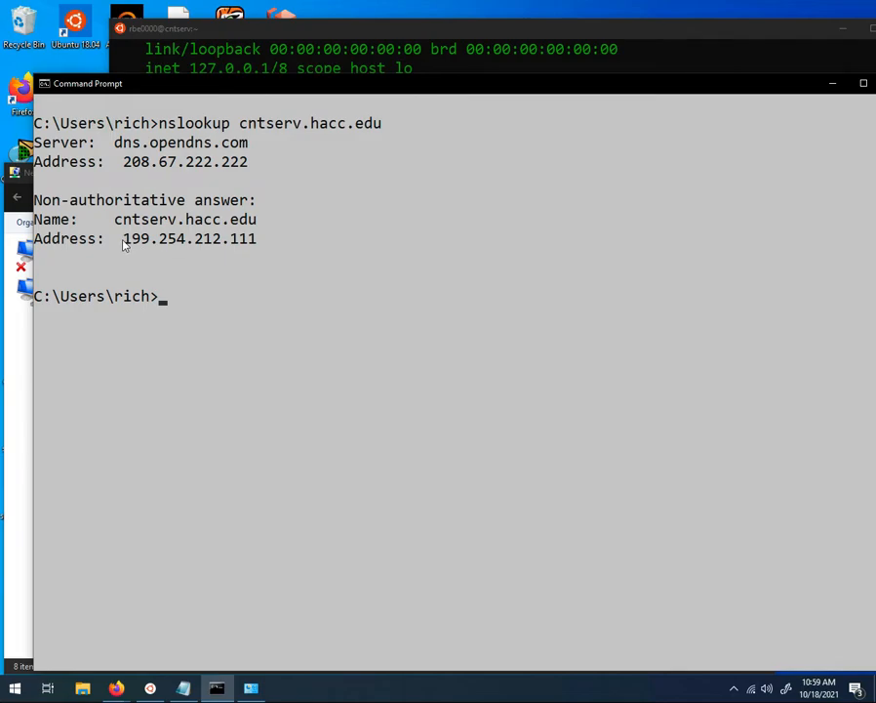
mouse_move(297, 260)
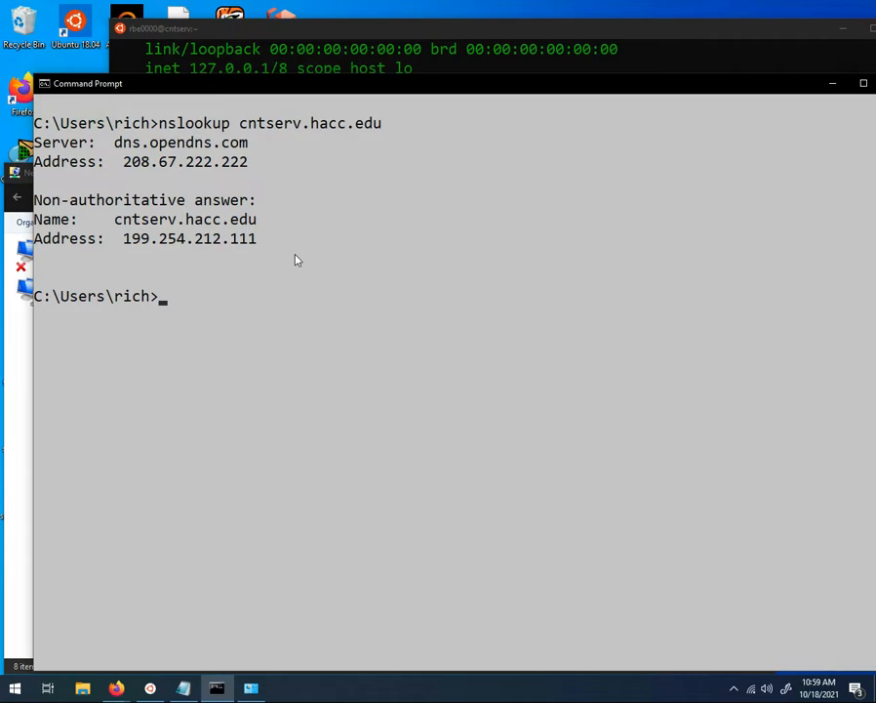
mouse_move(443, 437)
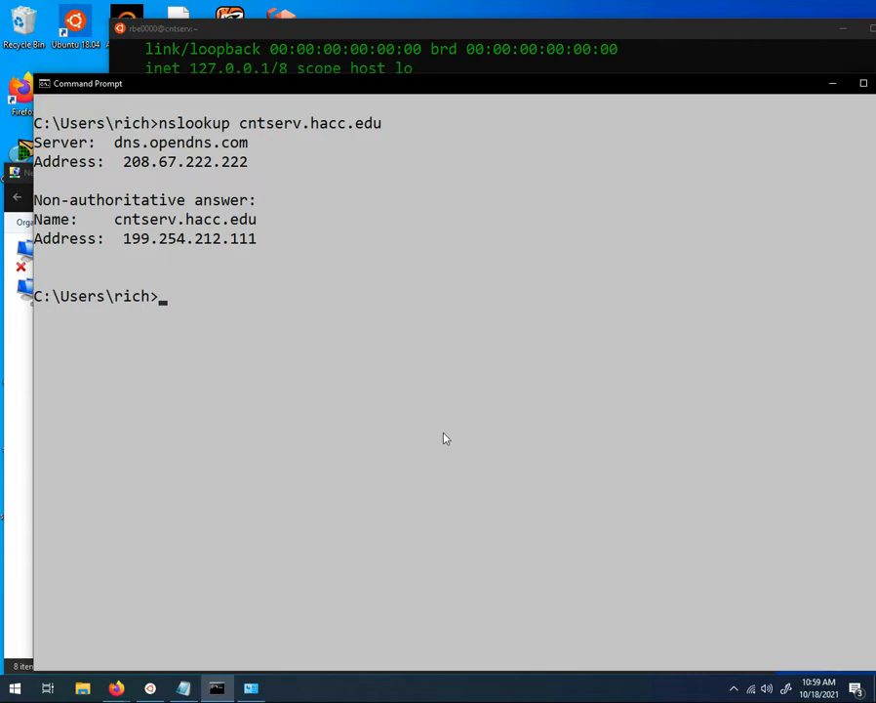
mouse_move(574, 500)
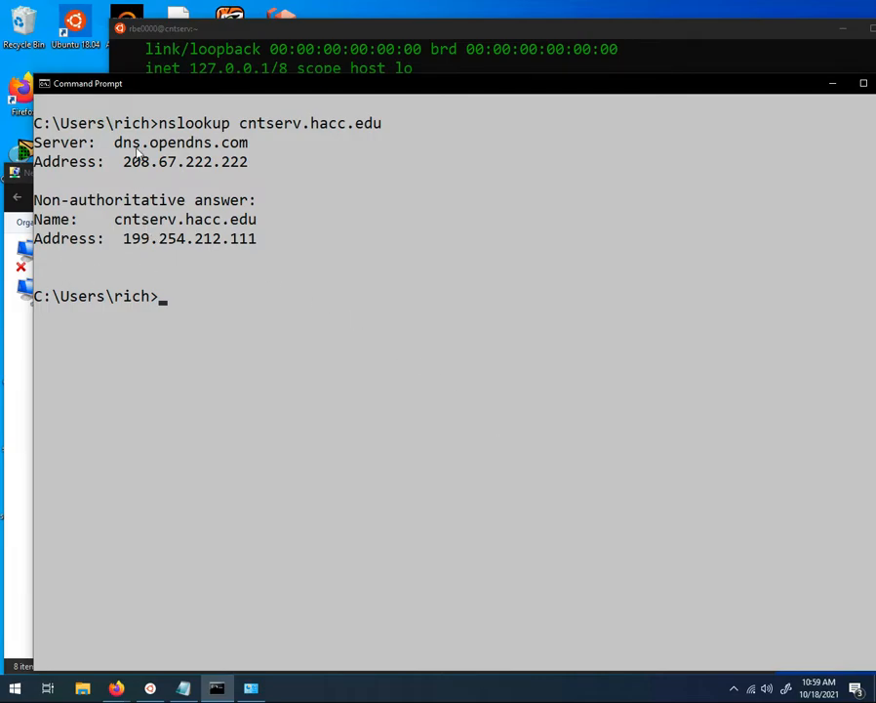
mouse_move(115, 285)
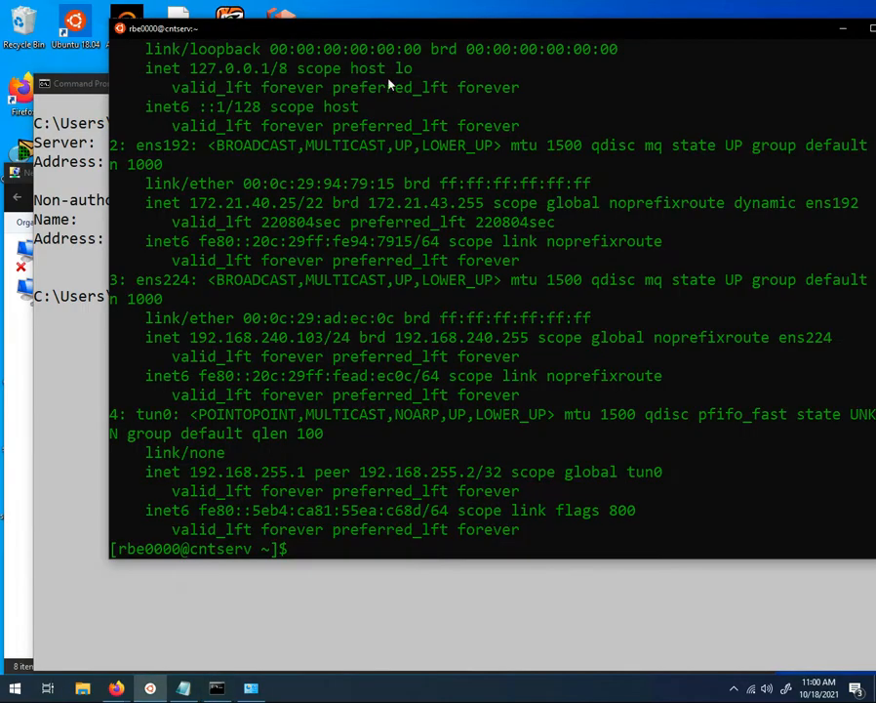
Run nslookup cntserv.hacc.edu on the server, getting private 172.21.40.25 from 172.16.4.27
type("ns")
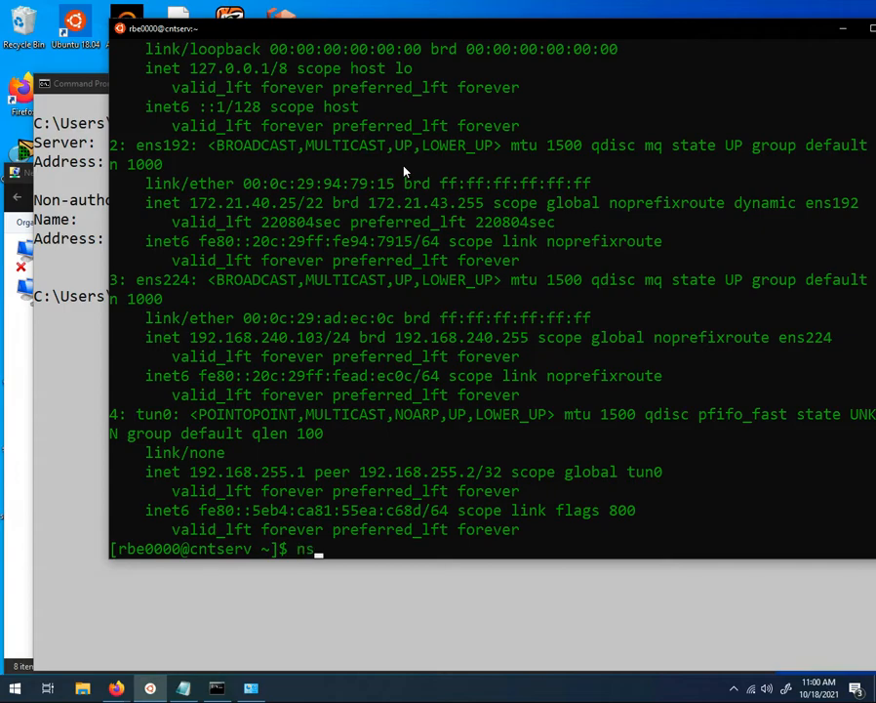
type("lookup")
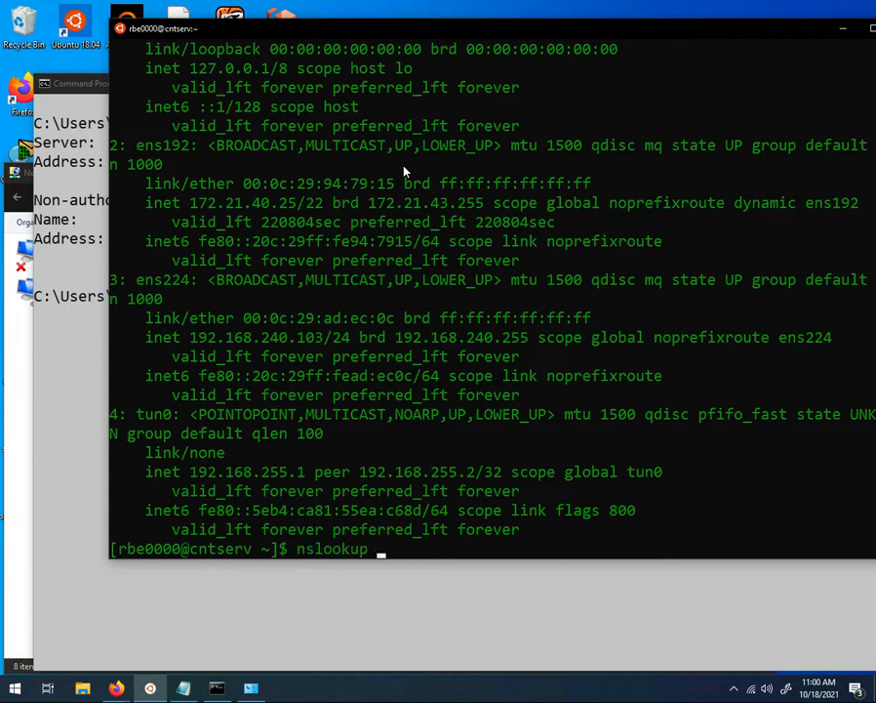
type("cntserv.")
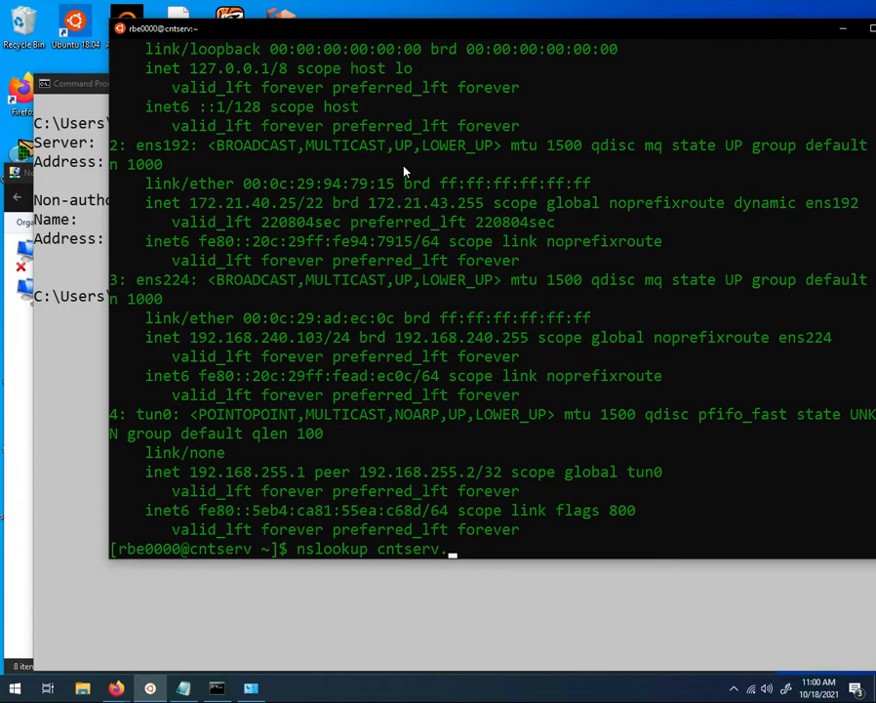
key("Return")
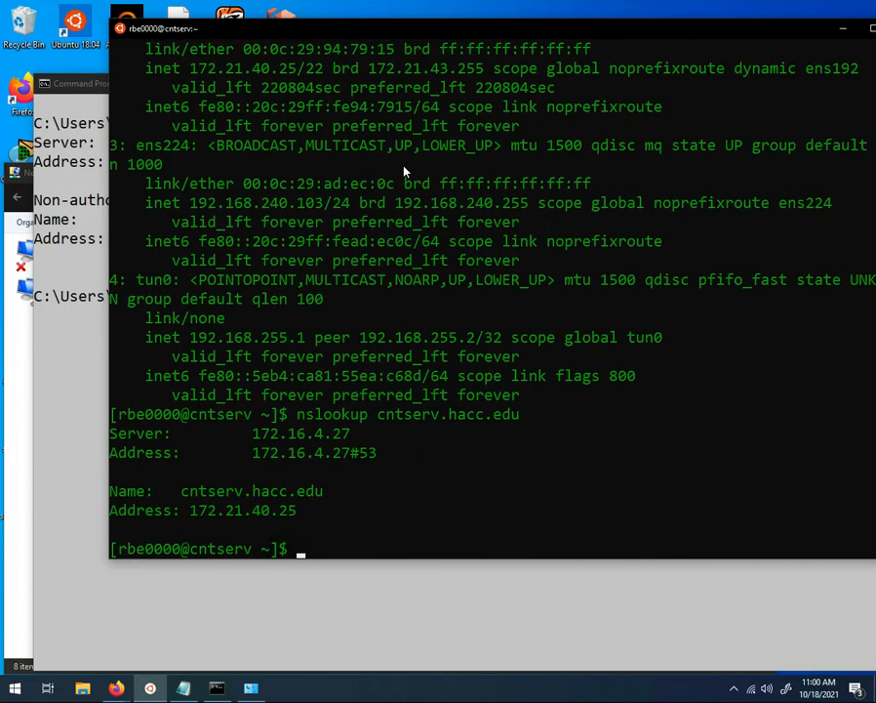
mouse_move(179, 517)
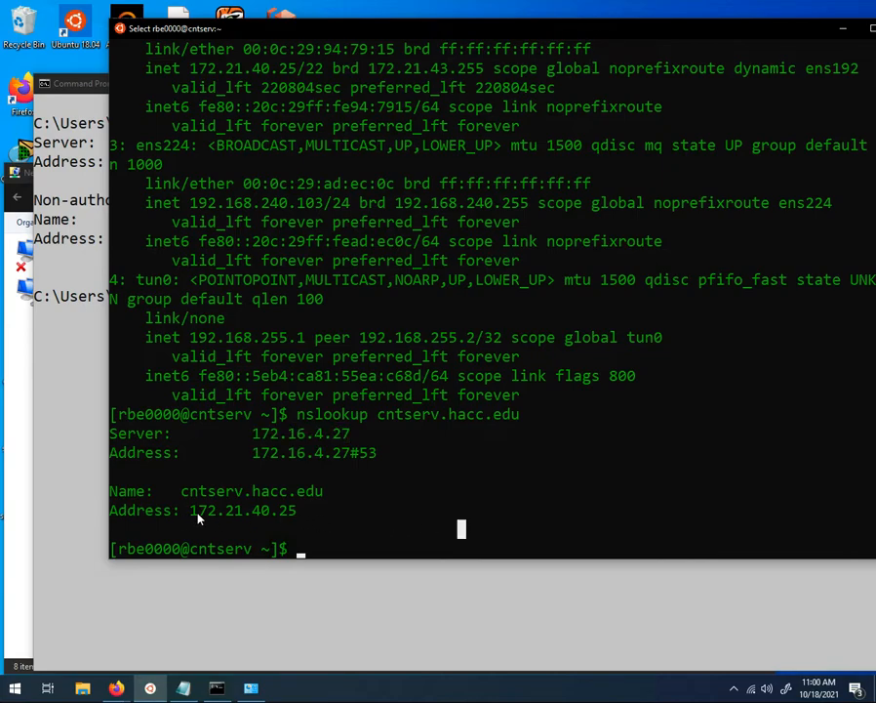
mouse_move(304, 511)
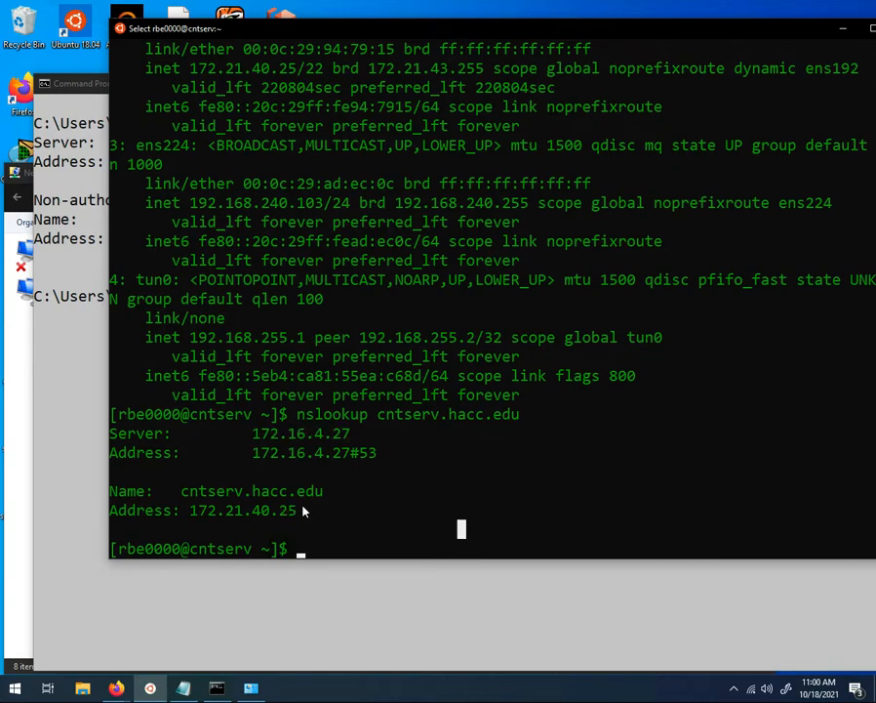
Scroll the ip addr output to find the ens224 address 192.168.240.103
scroll("up", 3)
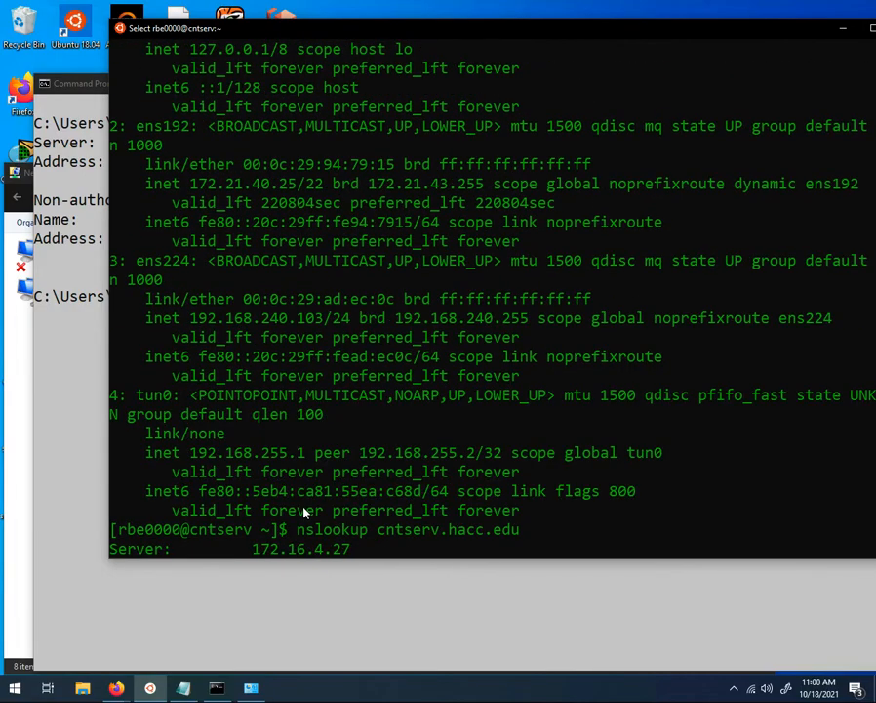
mouse_move(191, 177)
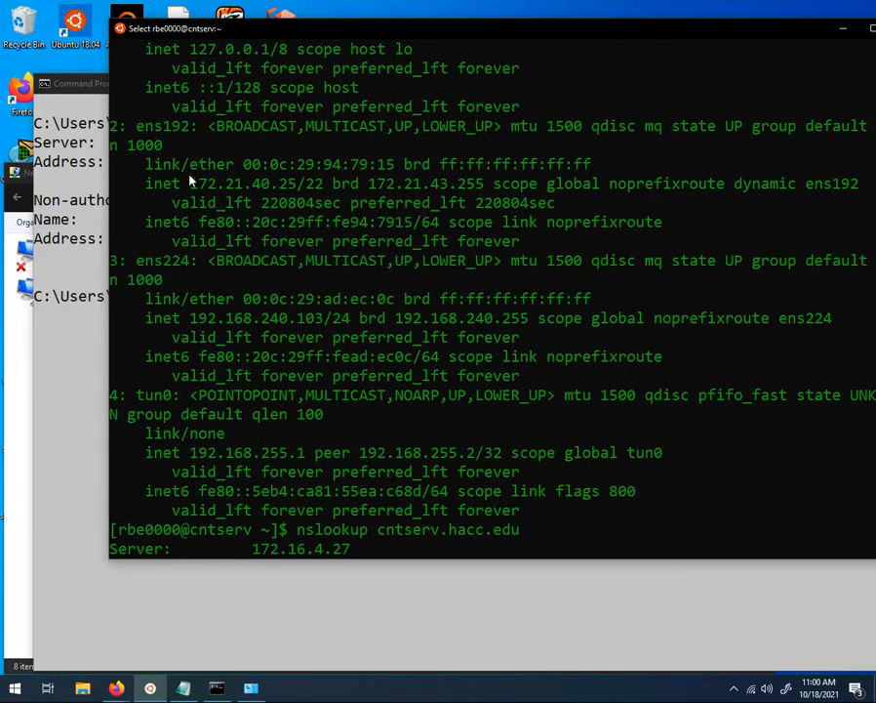
mouse_move(174, 137)
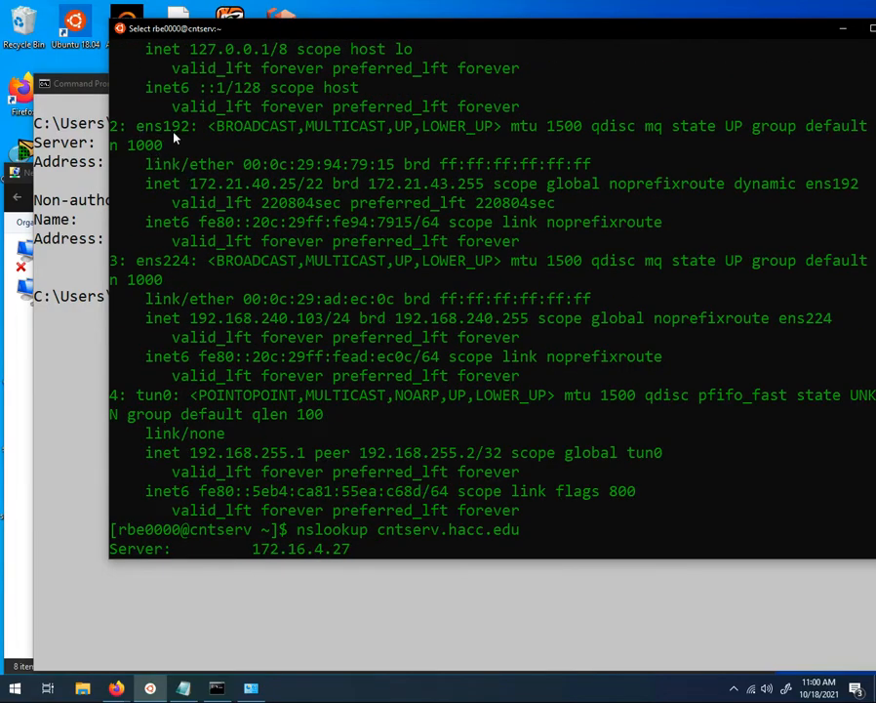
mouse_move(199, 186)
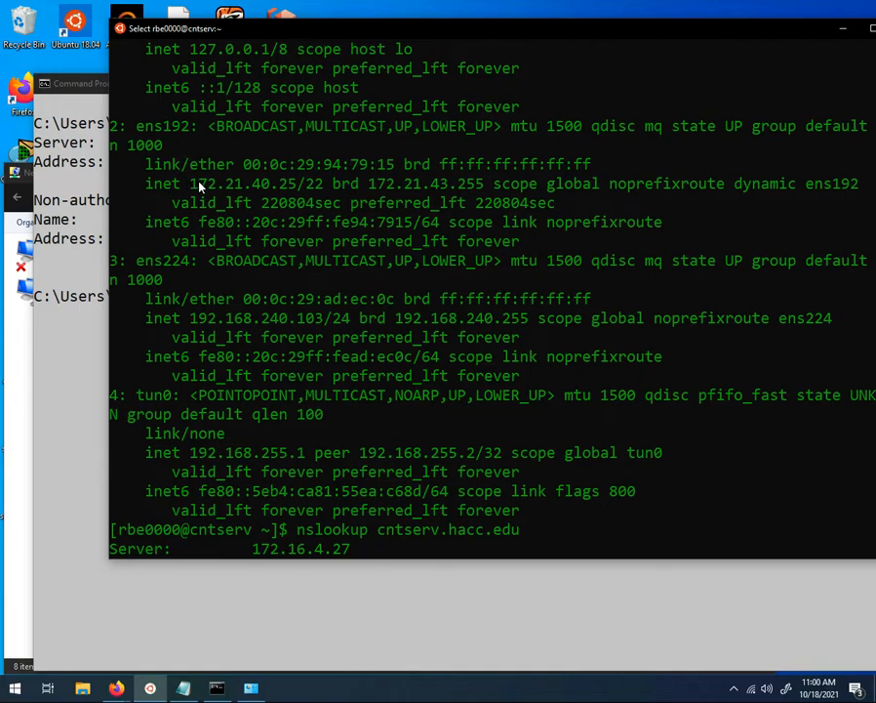
mouse_move(288, 189)
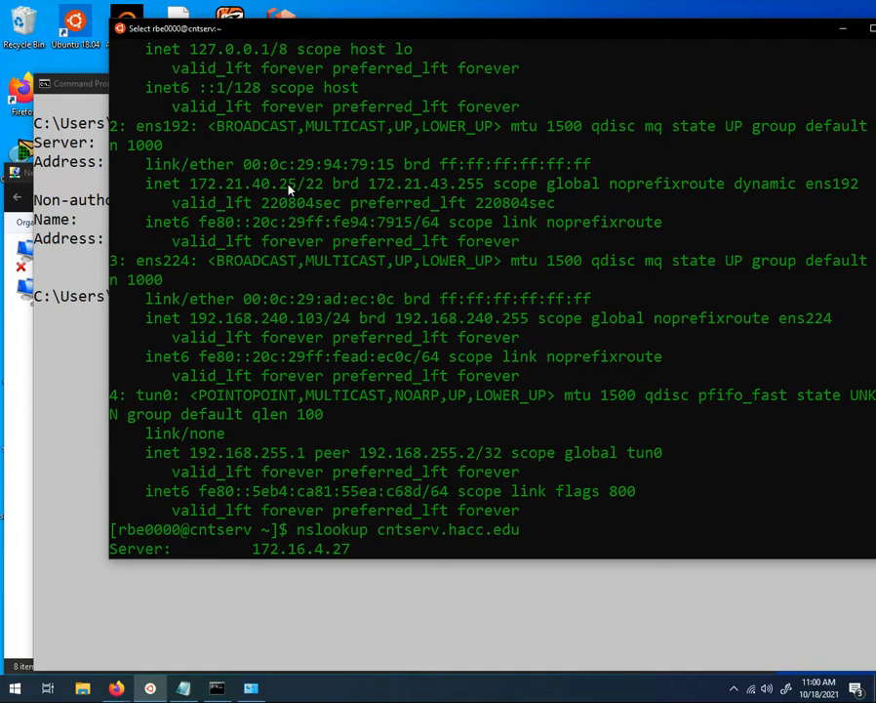
mouse_move(332, 273)
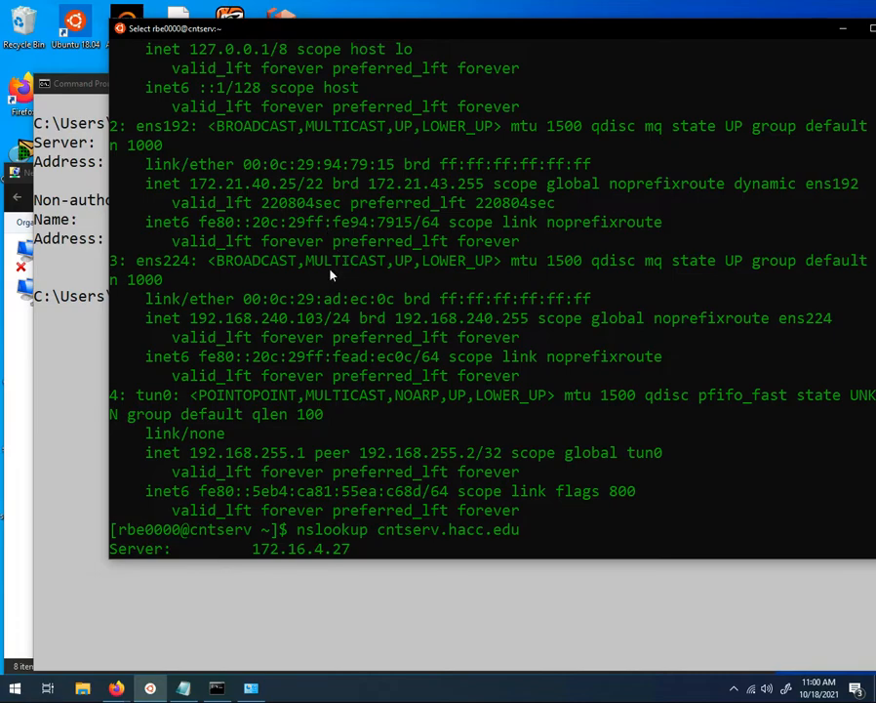
mouse_move(197, 328)
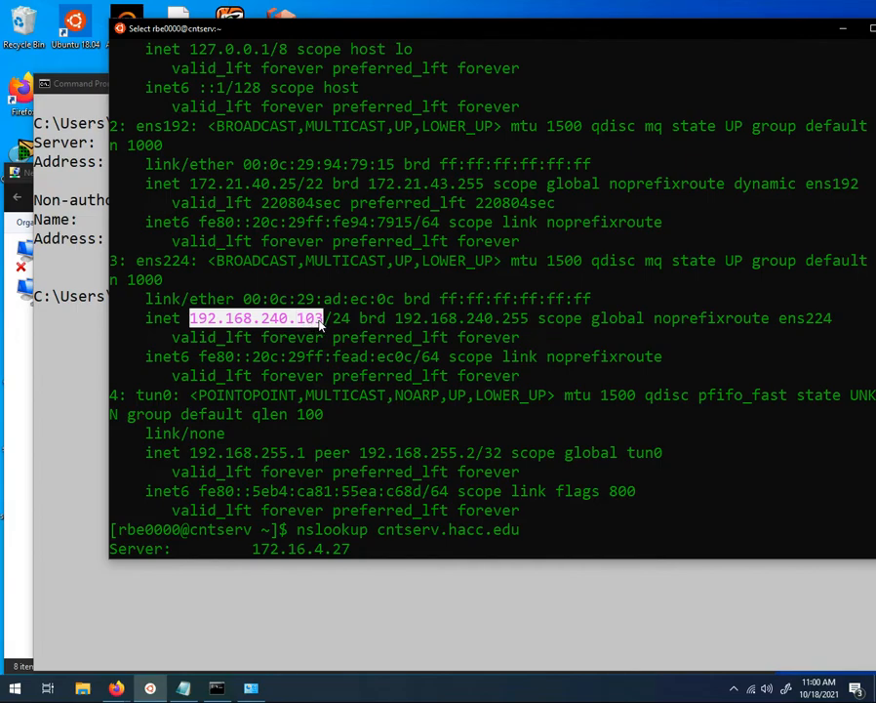
mouse_move(363, 361)
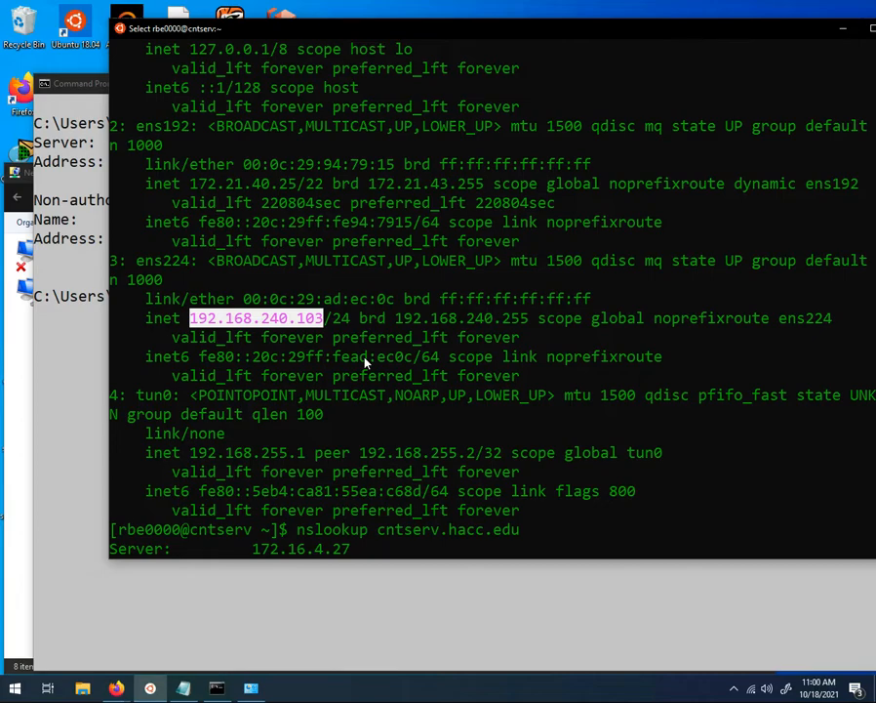
scroll("down", 3)
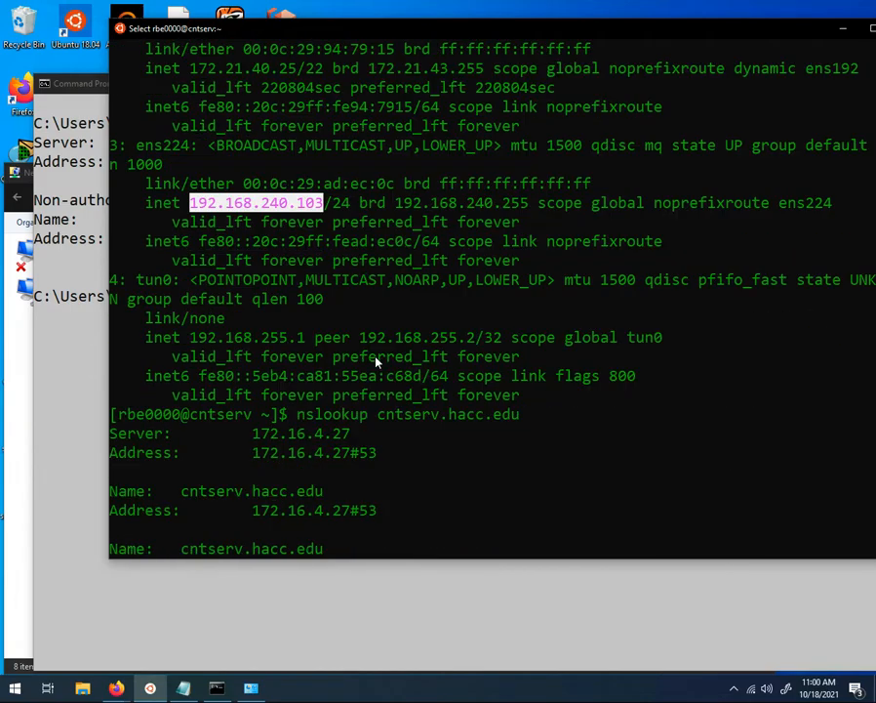
Log in as root on 192.168.242.150 and attempt ssh cntserv.hacc.edu, which hangs
type("ip addr")
type("ssh -l root 192.168.242.150")
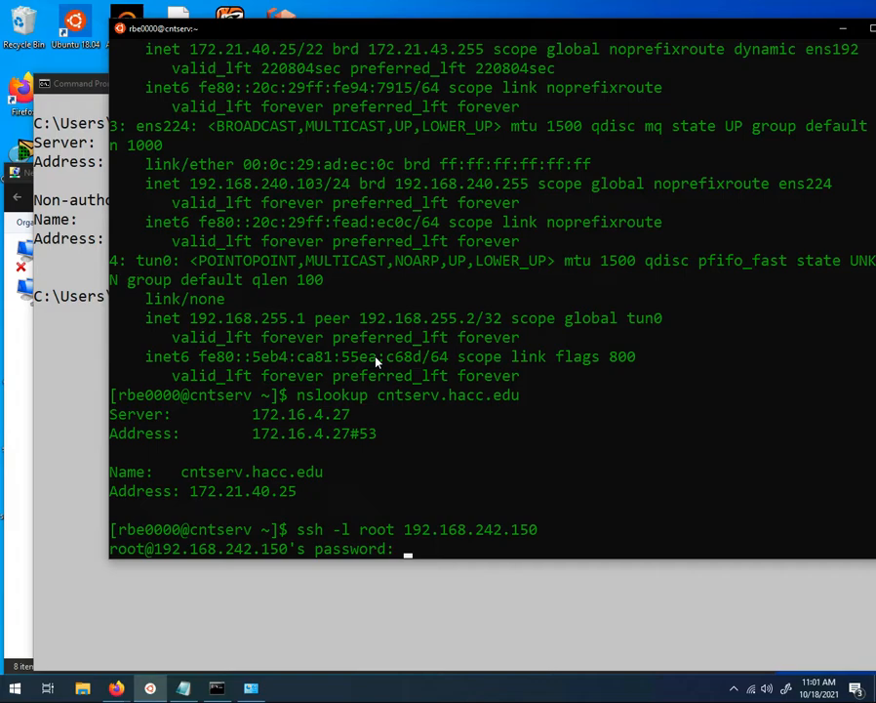
key("Return")
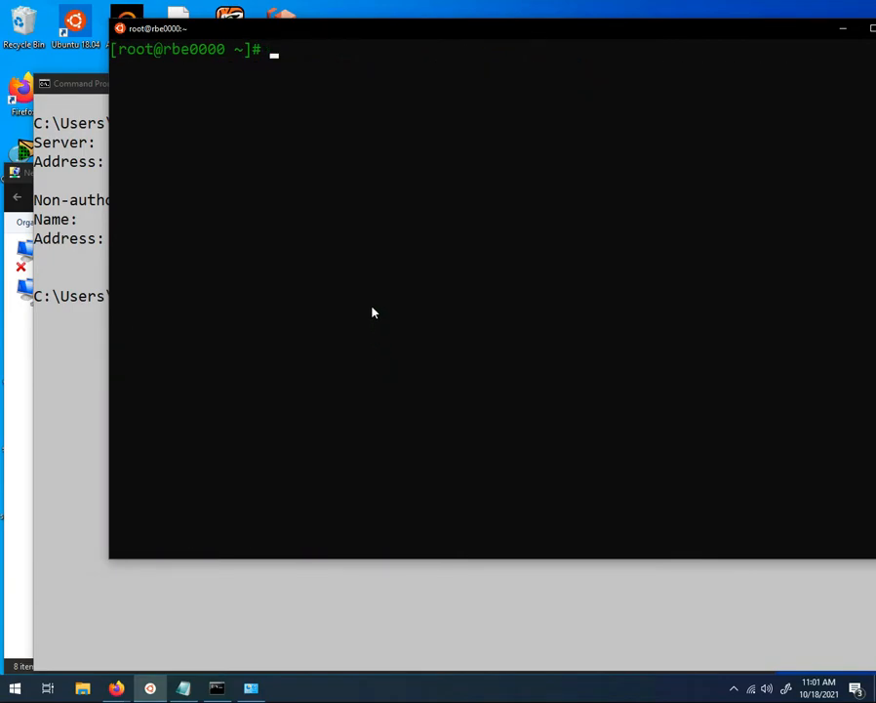
type("ssh")
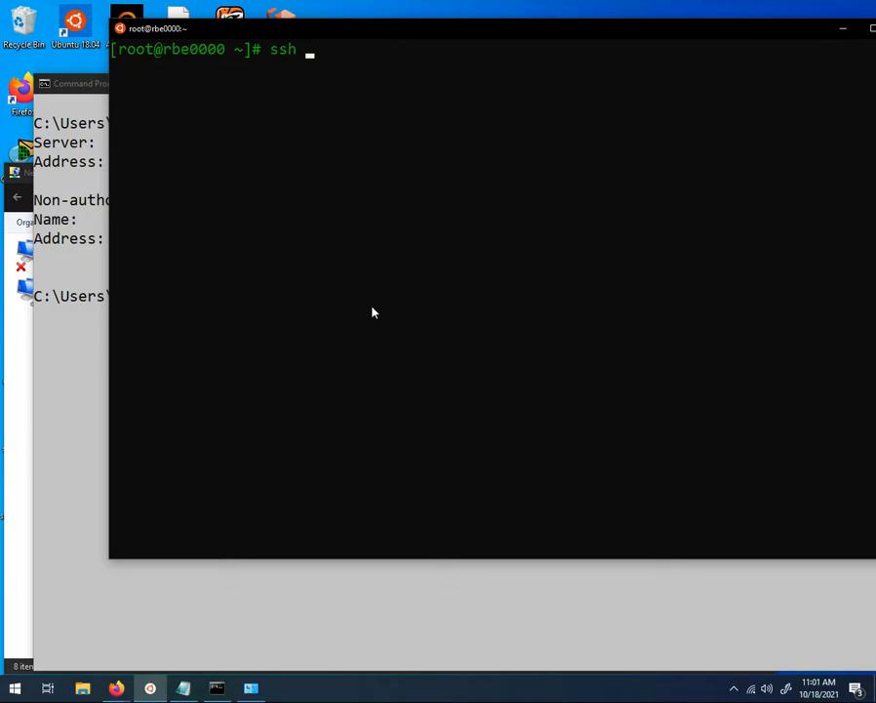
type("cntserv.hacc.edu")
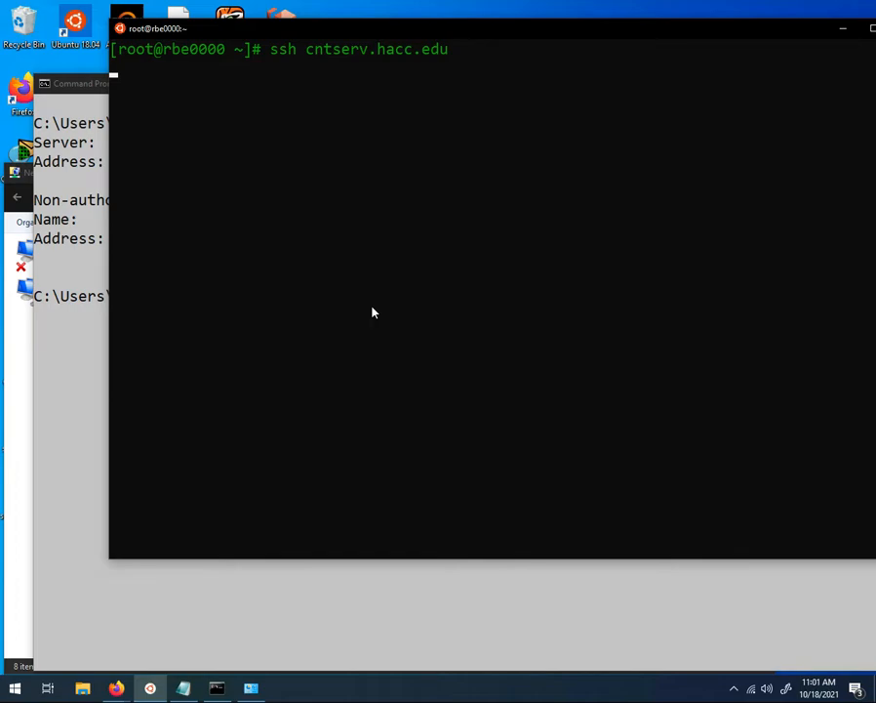
Cancel the hanging ssh and connect to 192.168.240.103 instead, accepting its host key and logging in
key("ctrl+c")
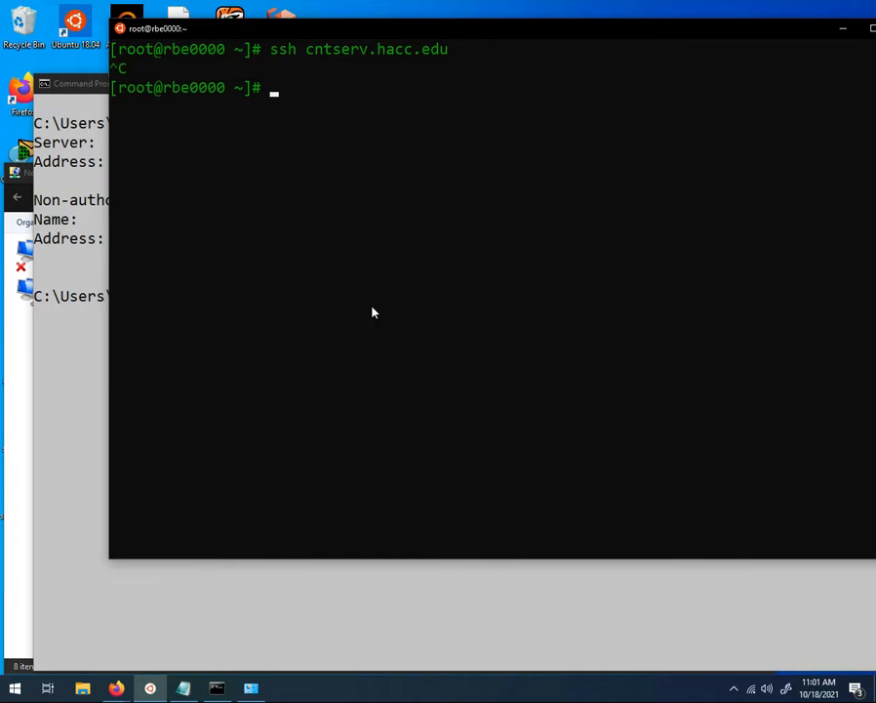
type("ssh cntserv")
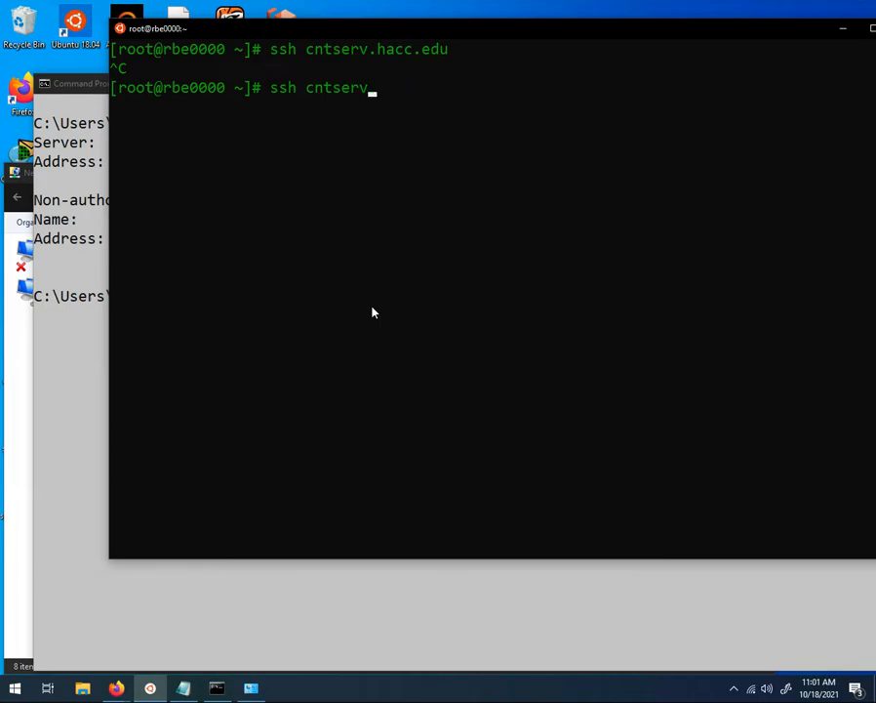
type("1")
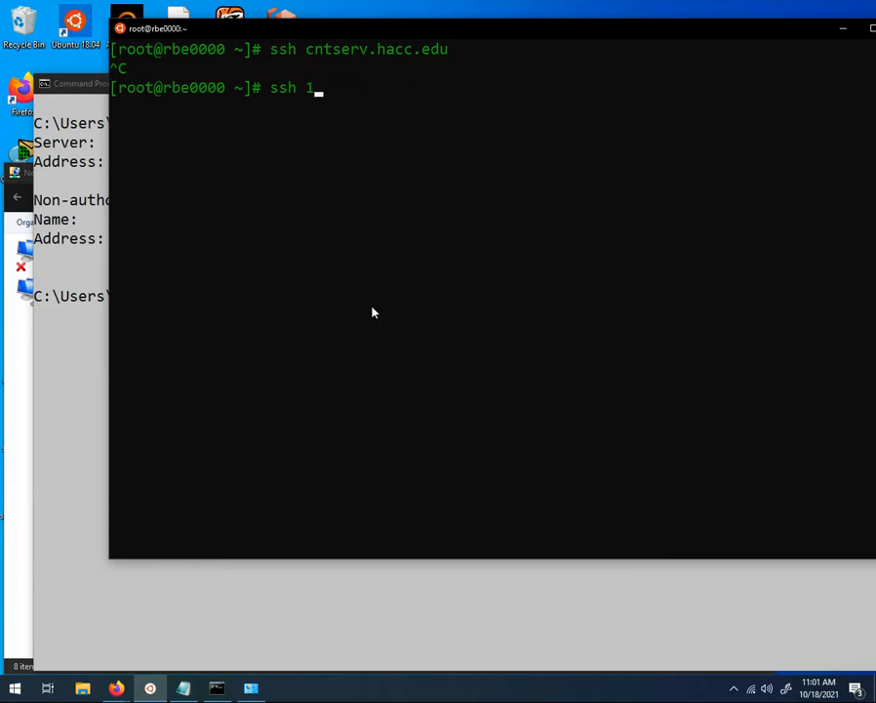
type("92.168.24")
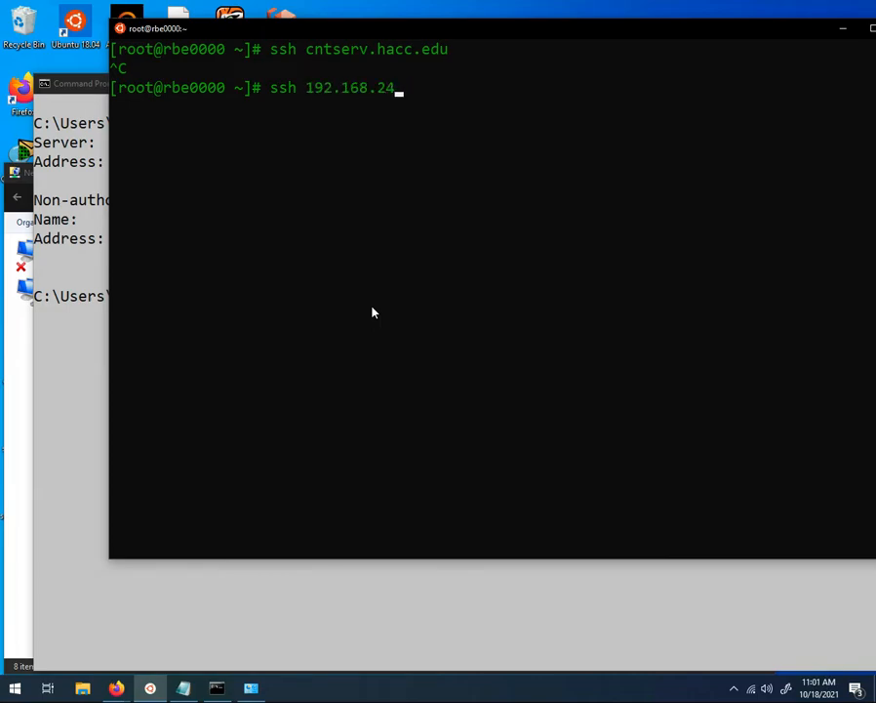
type("0.10")
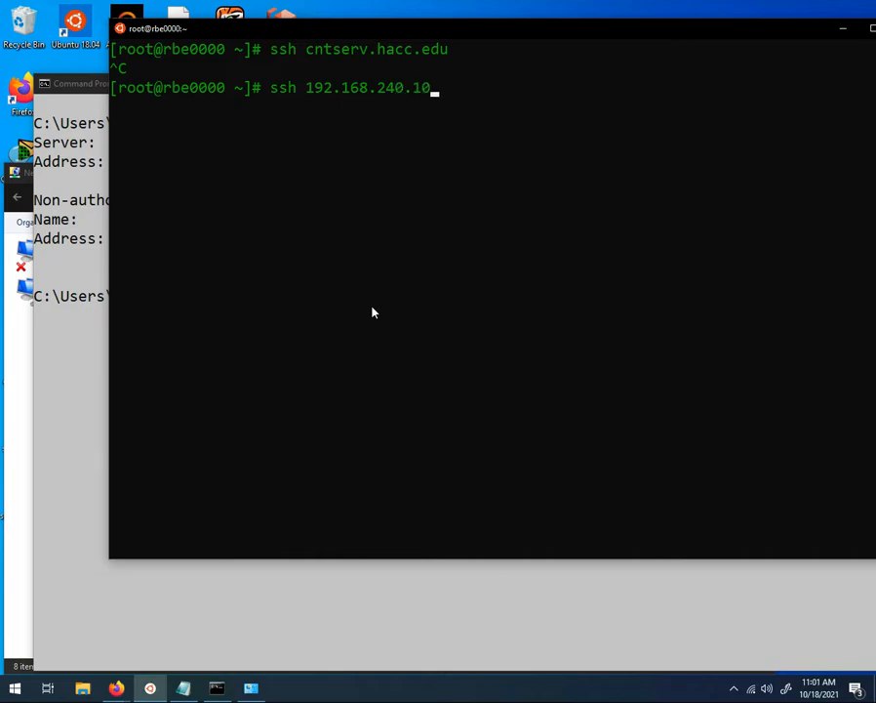
key("Return")
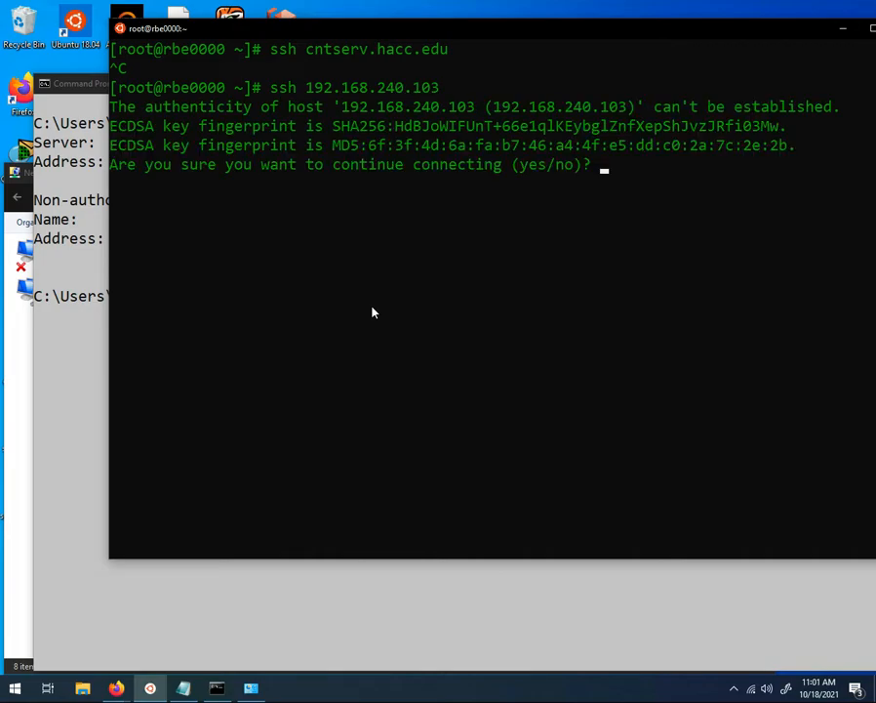
type("yes")
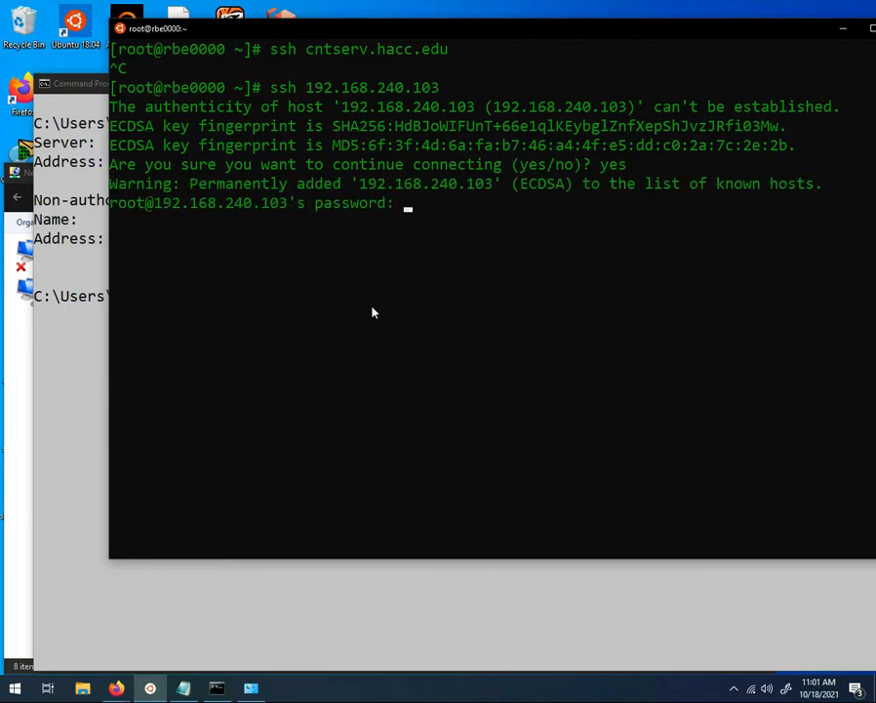
key("Return")
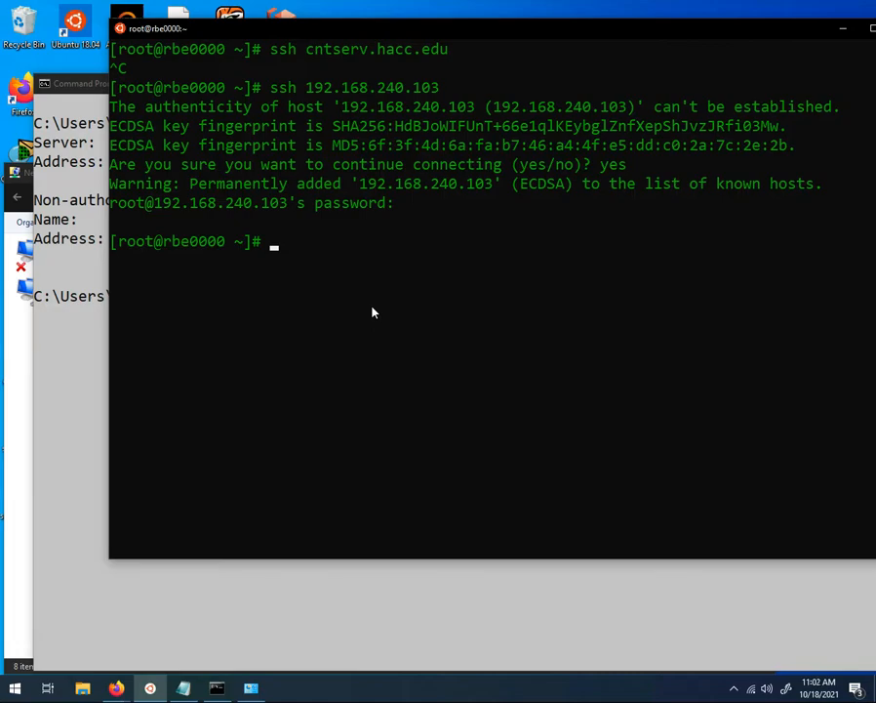
Edit /etc/hosts in vi as root
type("vi /etc/")
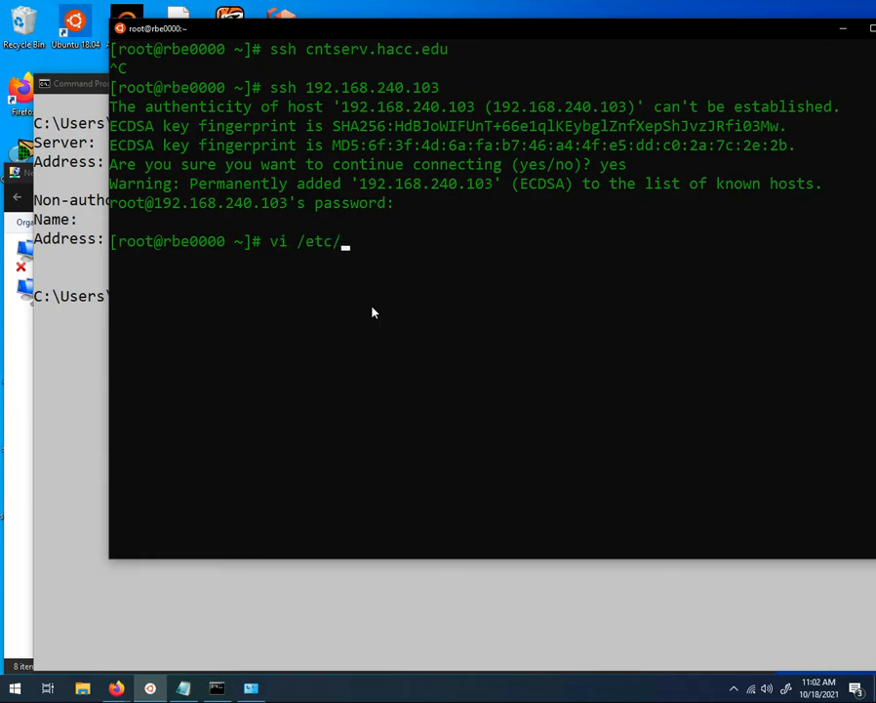
type("hos")
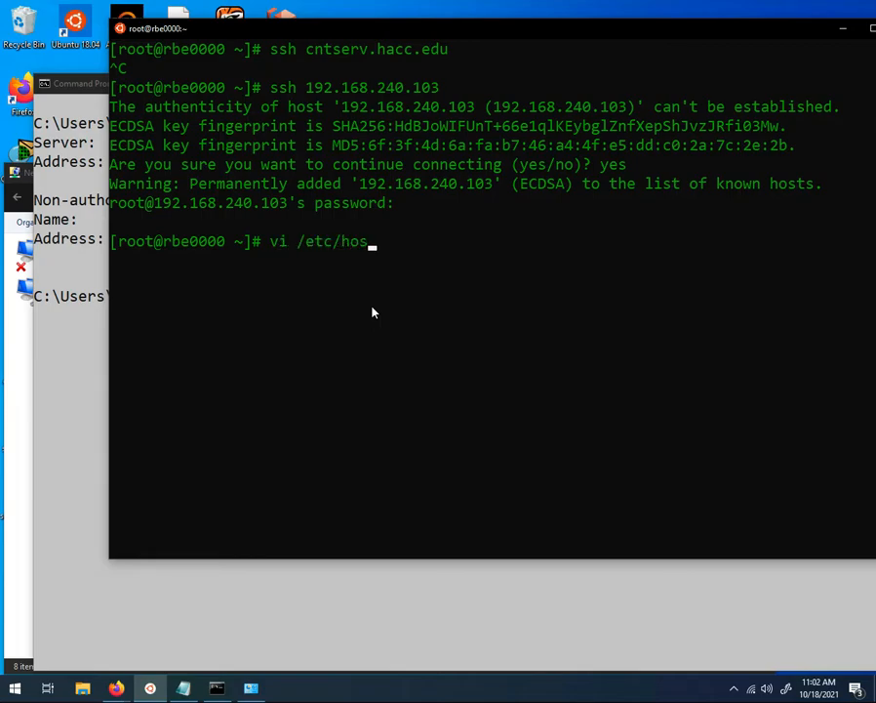
type("ts")
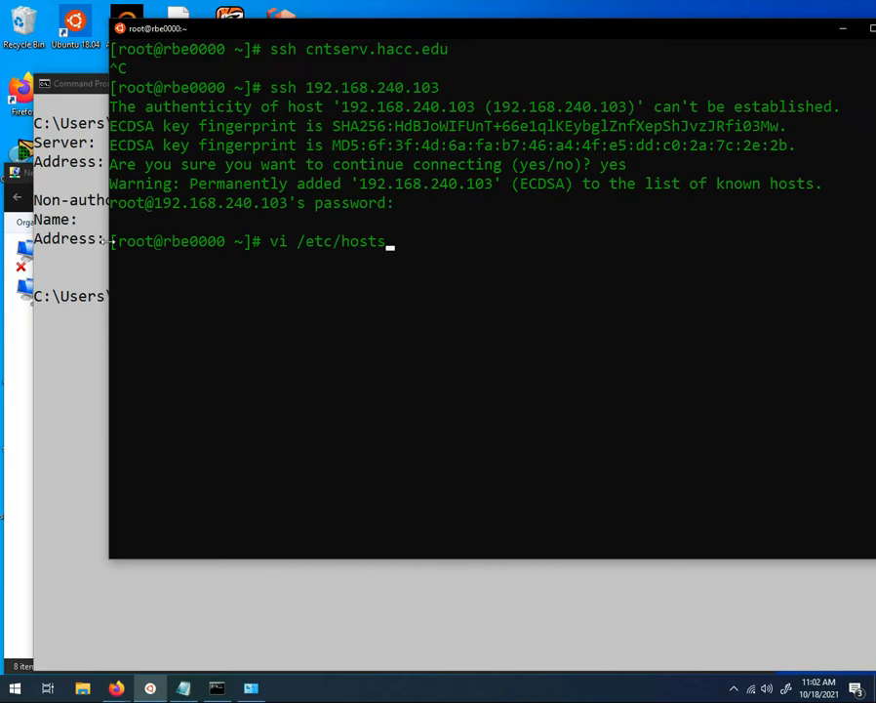
mouse_move(235, 310)
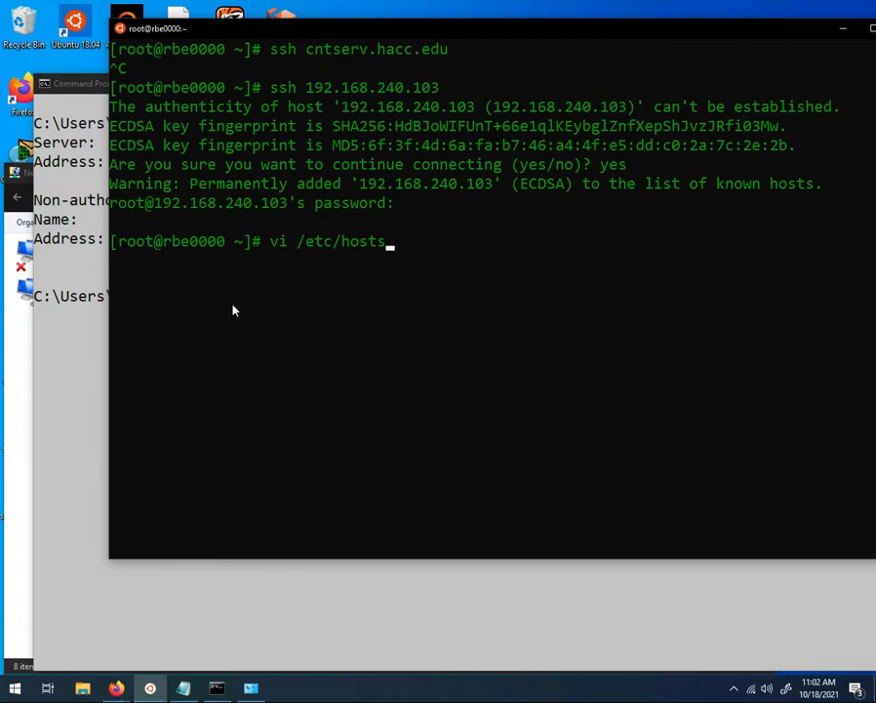
key("Return")
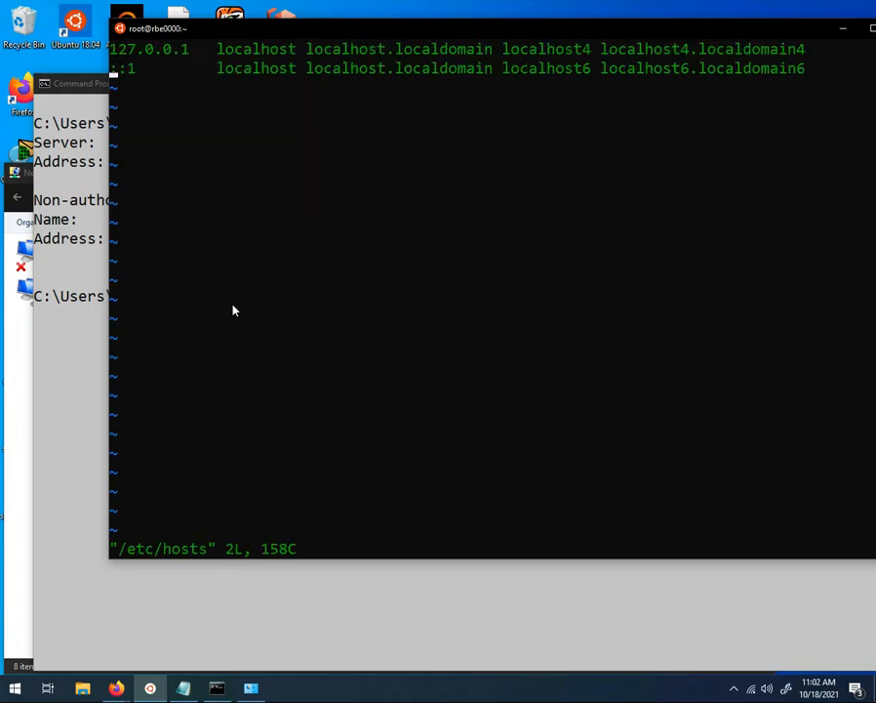
Add the line '192.168.240.103 cntserv cntserv.hacc.edu' and save the file
key("i")
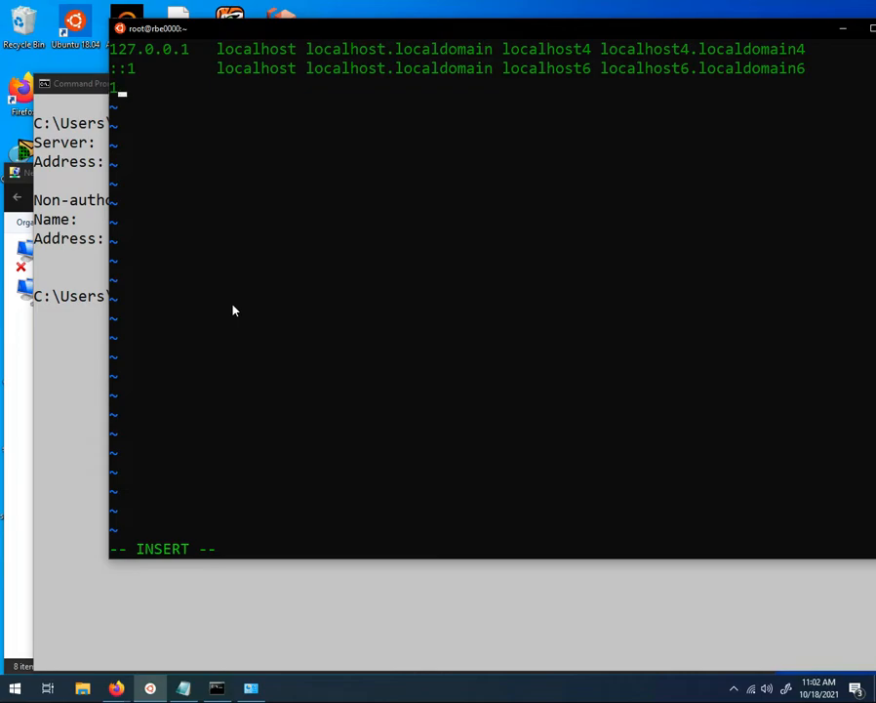
type("192.168.24")
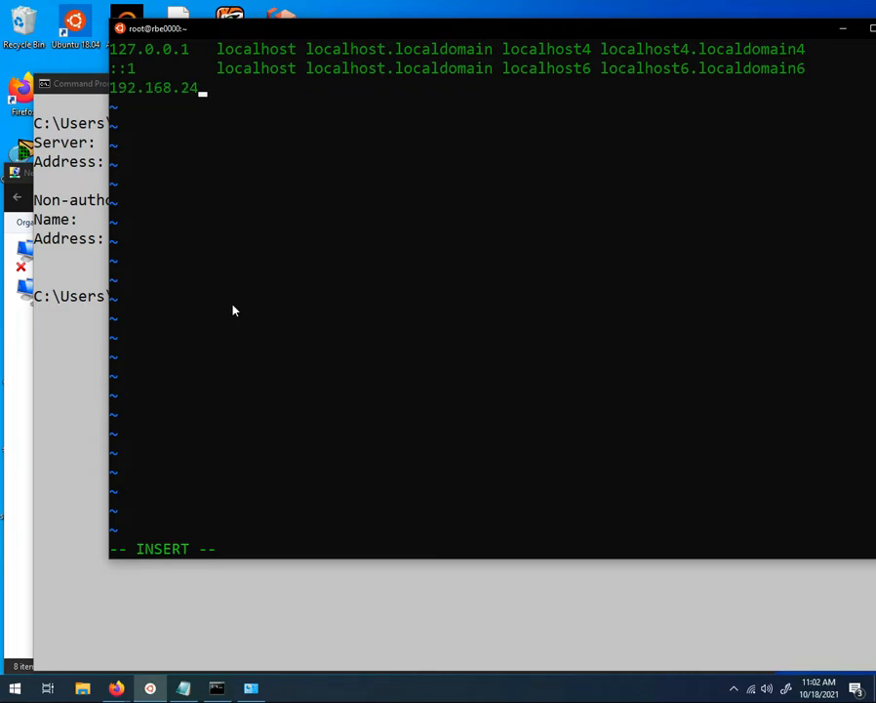
type("0.103")
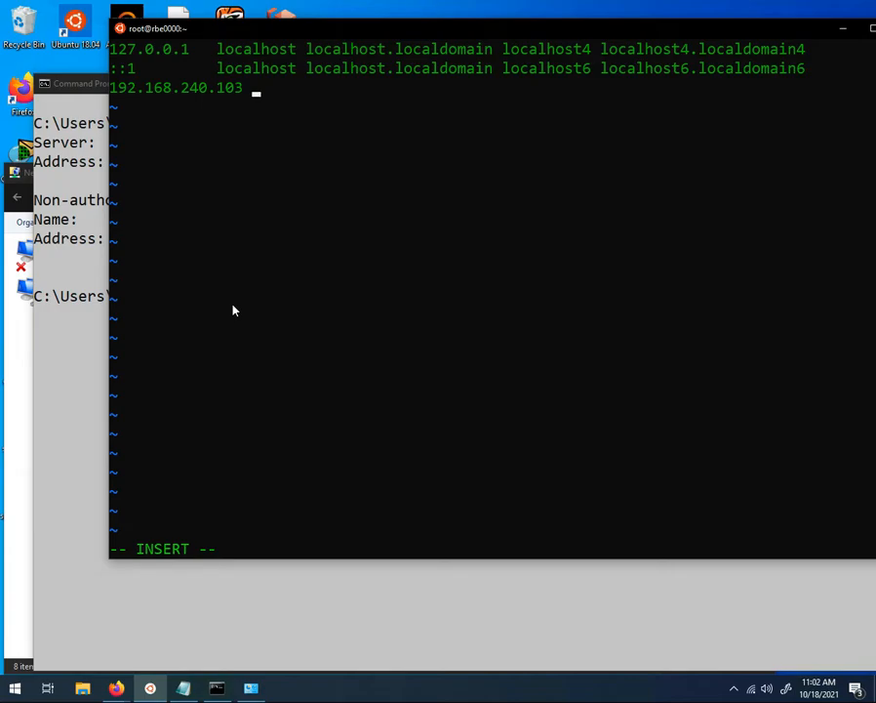
type("cntserv cnt")
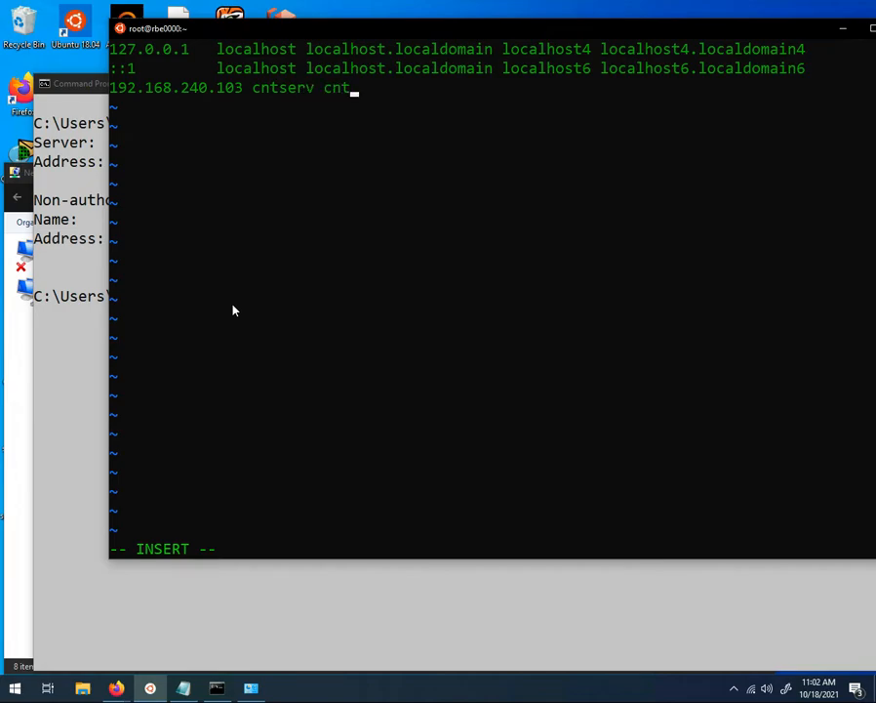
type("serv.hacc.edu")
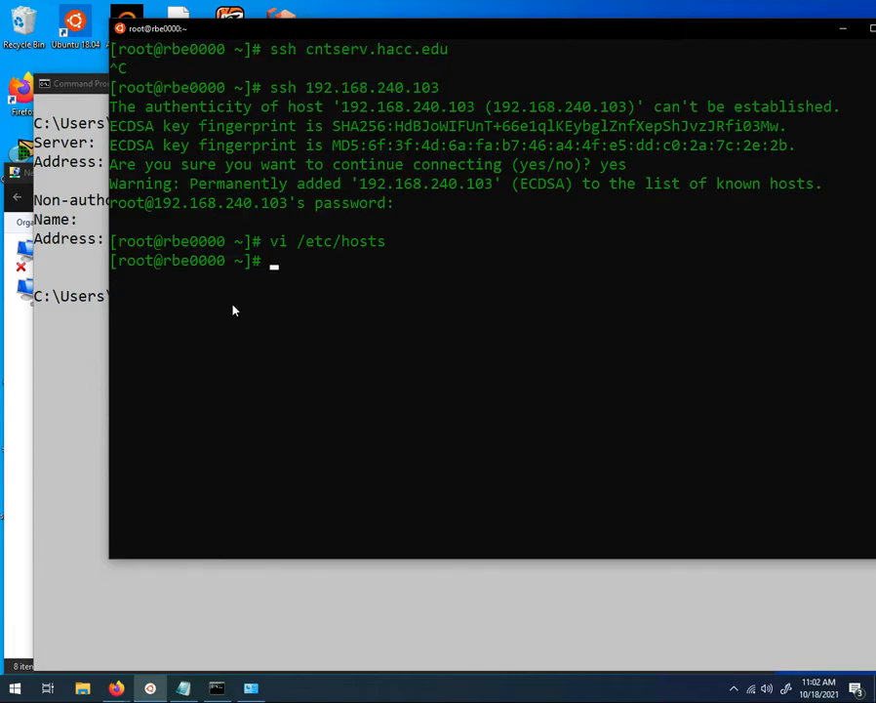
Run ssh cntserv.hacc.edu, now resolving to 192.168.240.103, accept the host key and log in
type("ssh cntserv.hacc.edu")
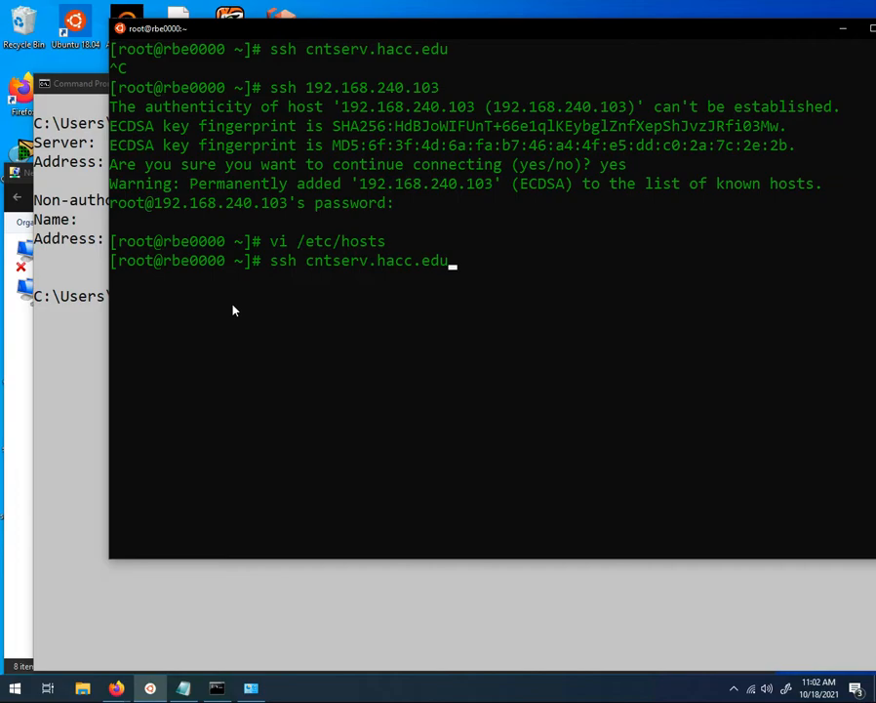
key("Return")
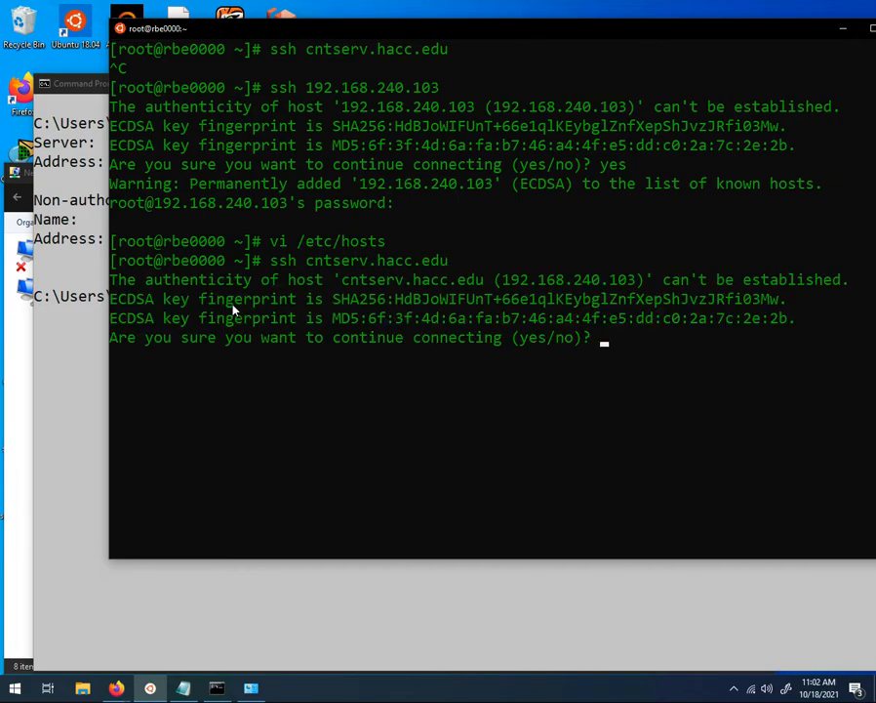
type("yes")
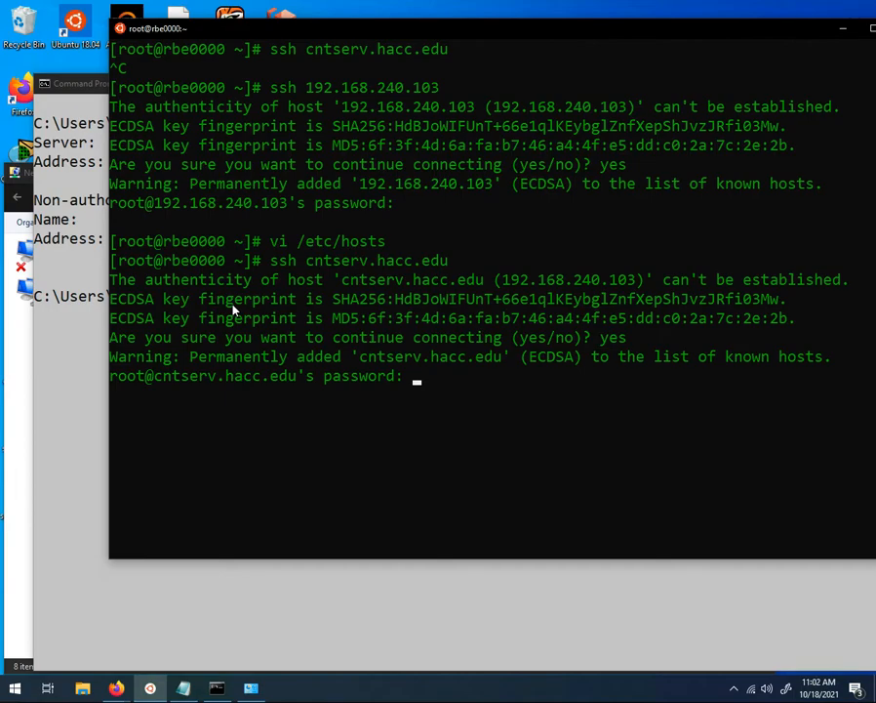
key("Return")
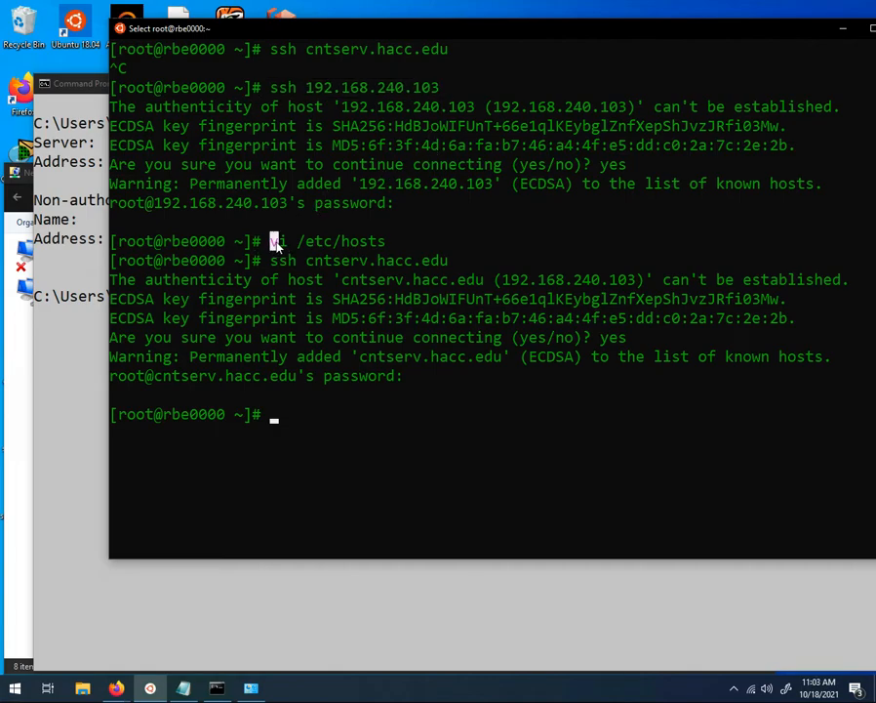
double_click(331, 242)
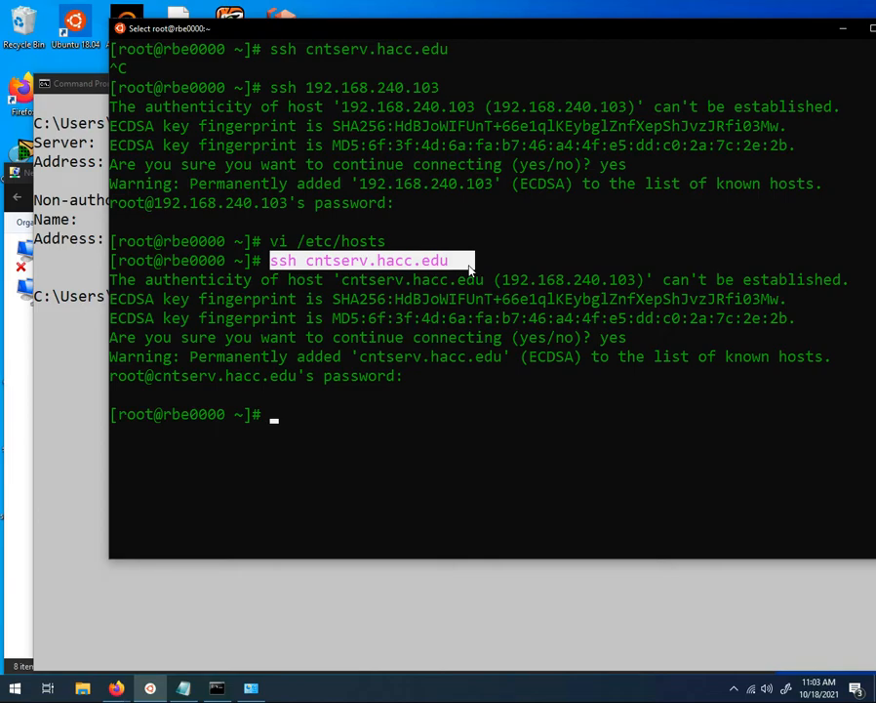
Display /etc/hosts, confirming the 192.168.240.103 cntserv cntserv.hacc.edu entry
type("cat")
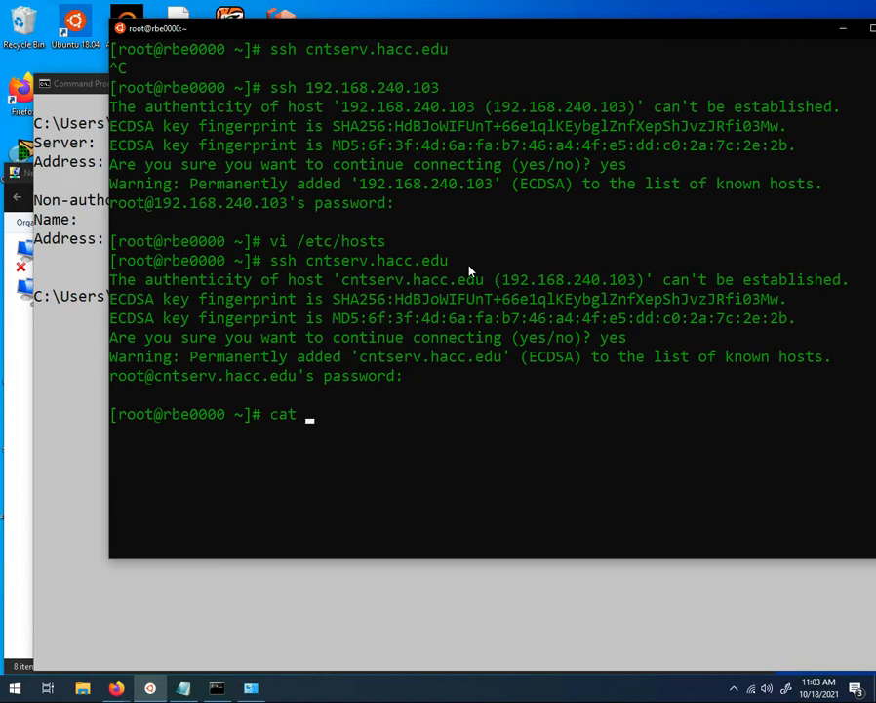
type("/etc/")
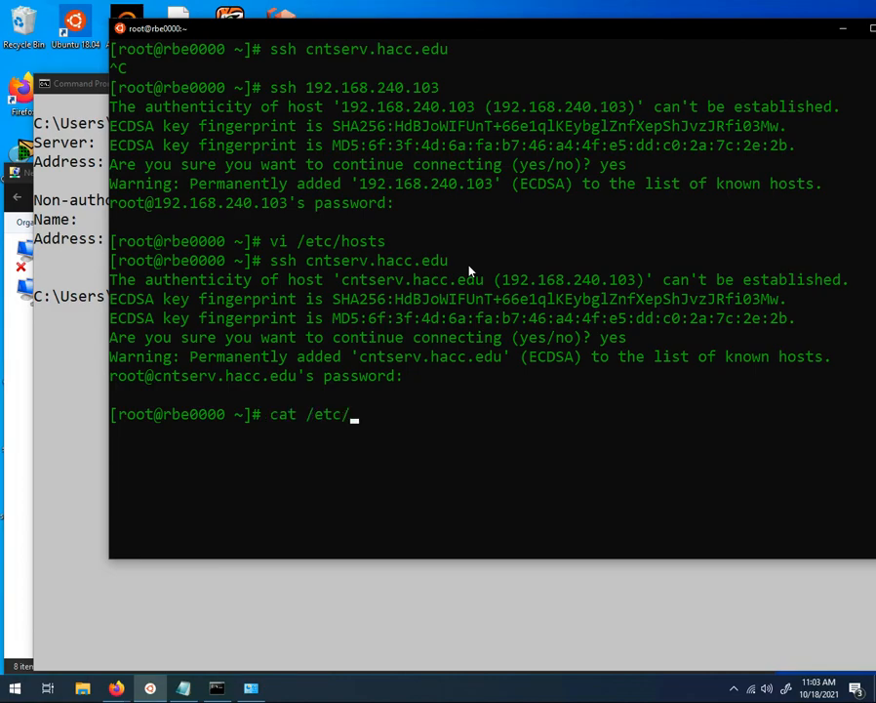
type("hosts")
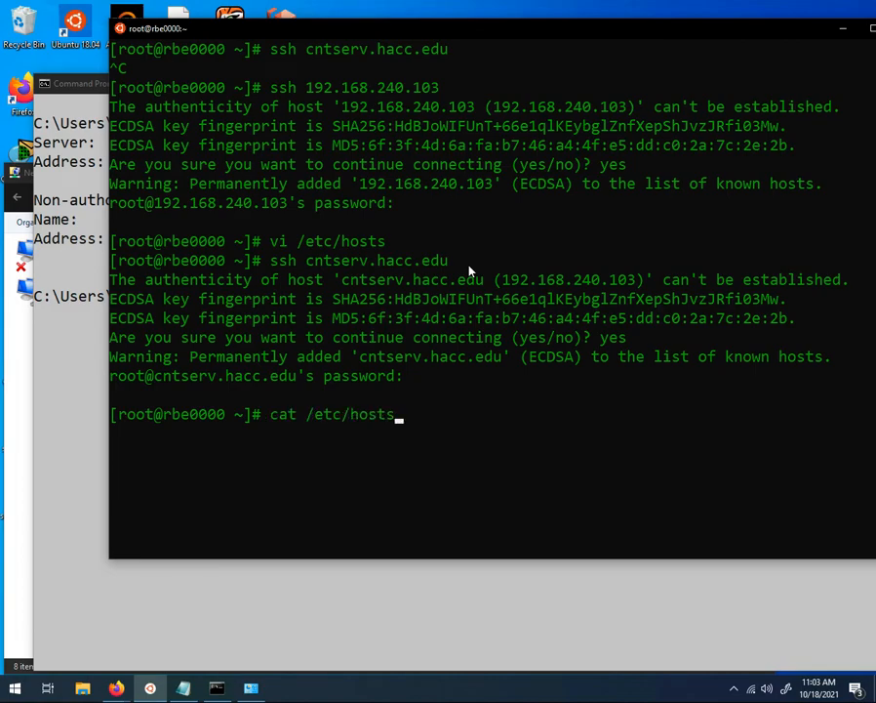
key("Return")
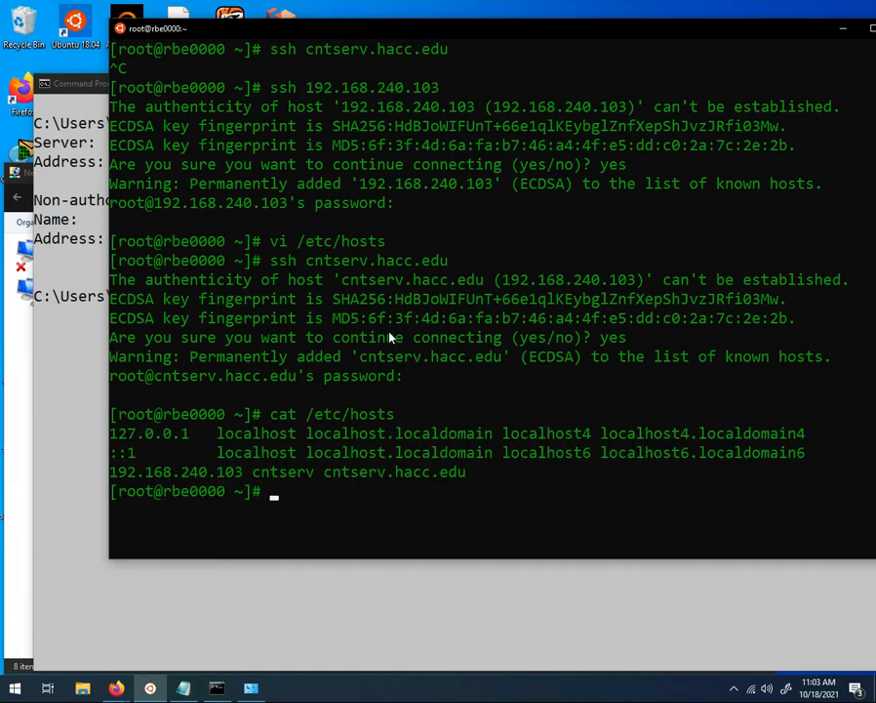
mouse_move(227, 478)
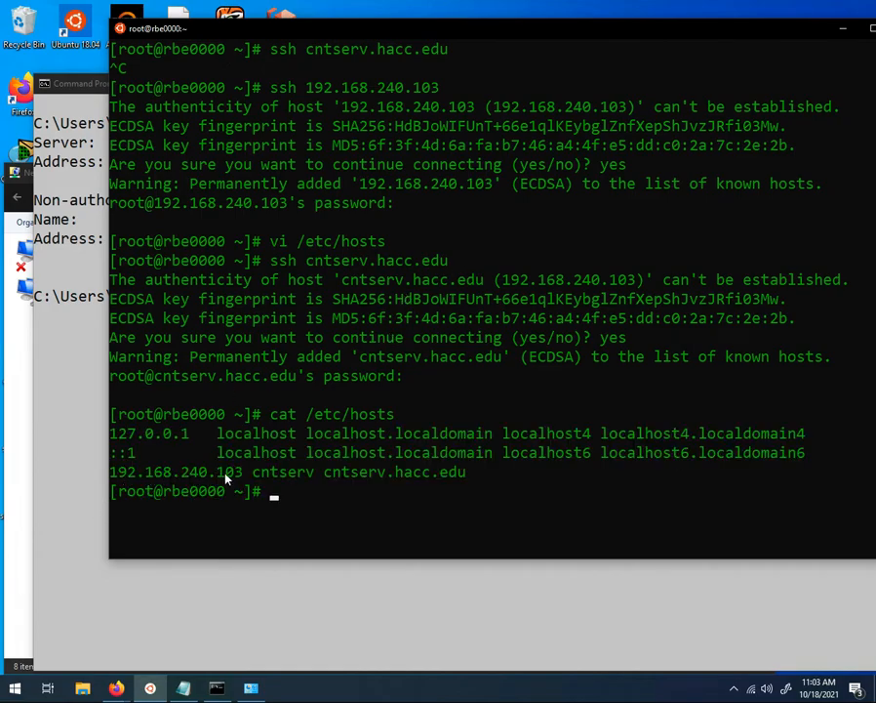
mouse_move(277, 480)
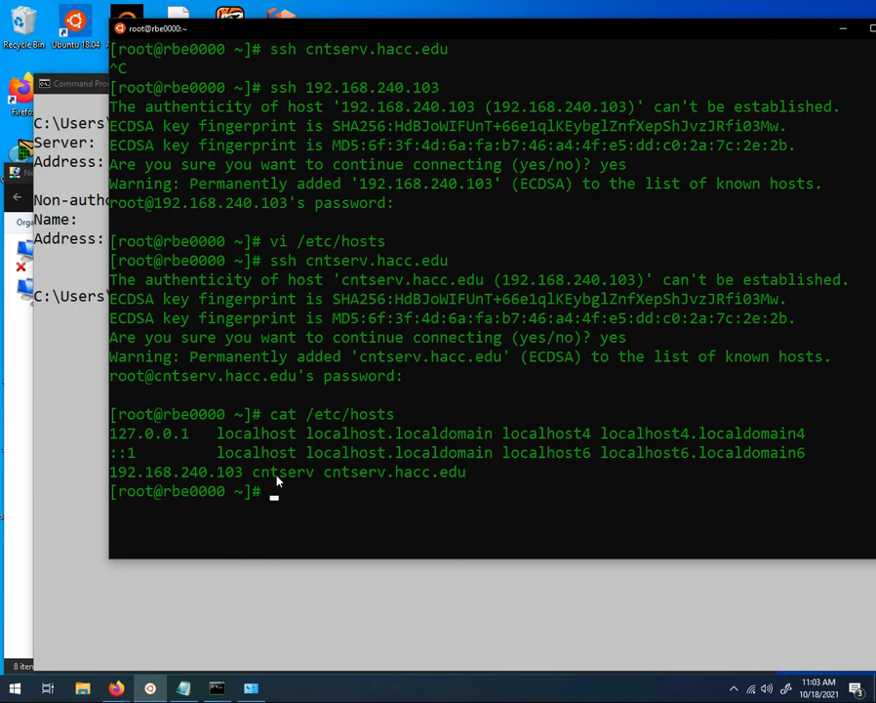
mouse_move(340, 482)
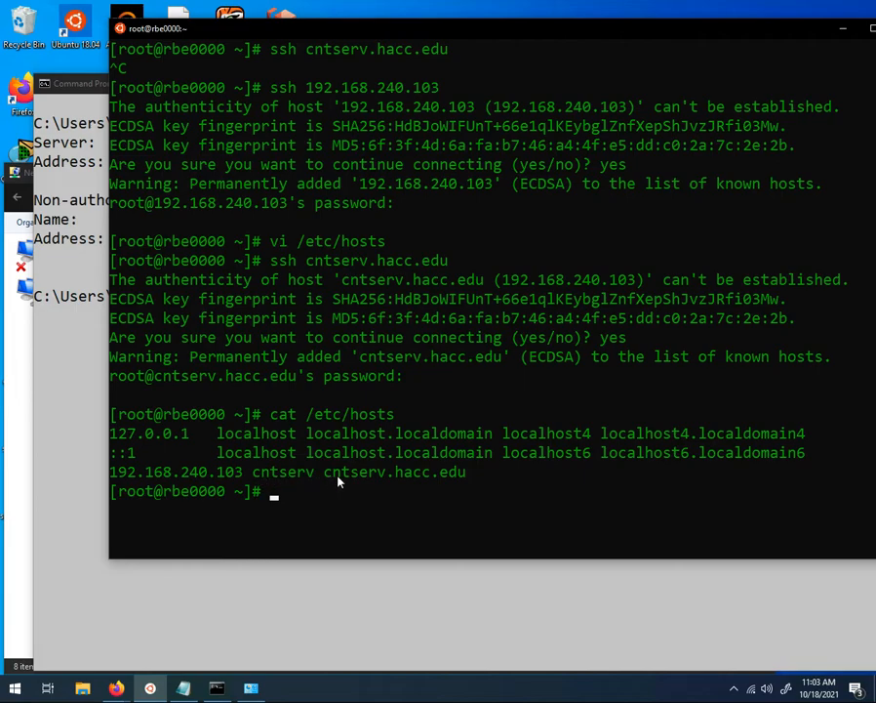
mouse_move(492, 482)
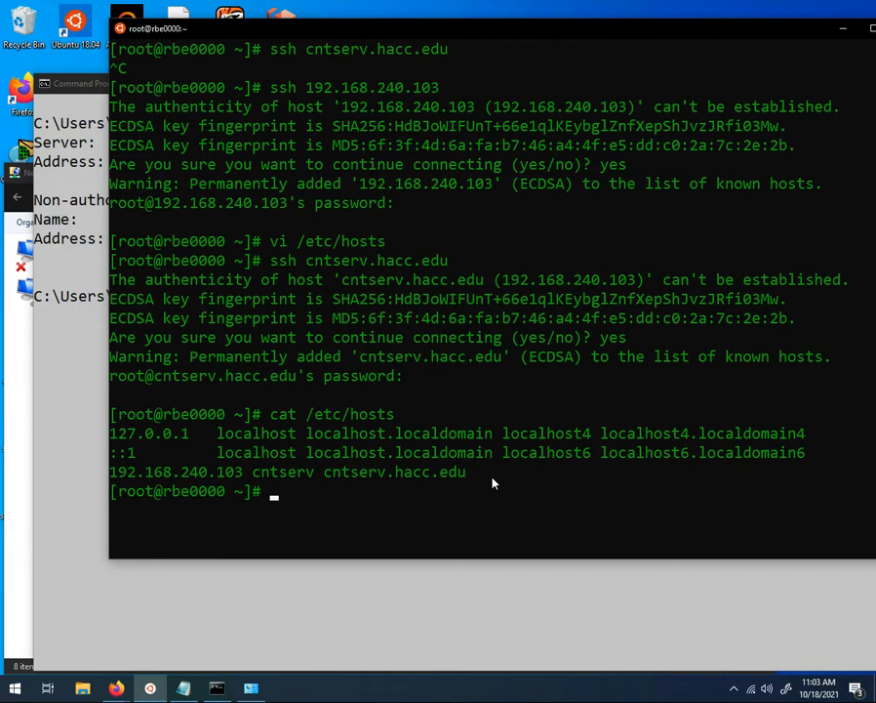
mouse_move(498, 172)
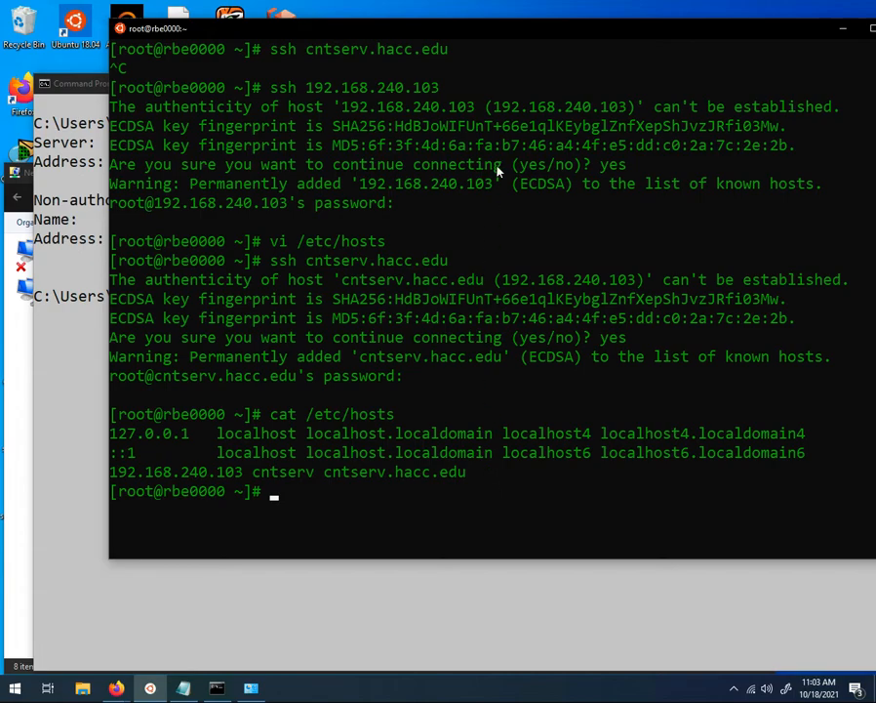